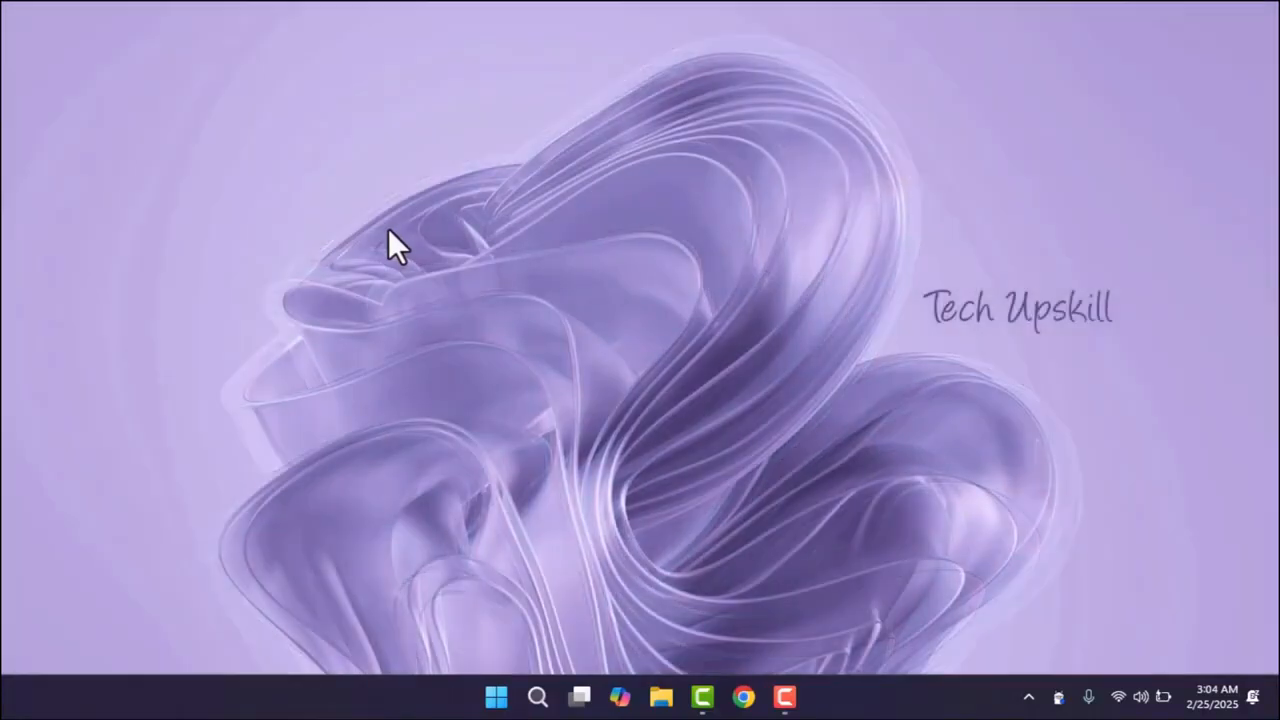
mouse_move(705, 255)
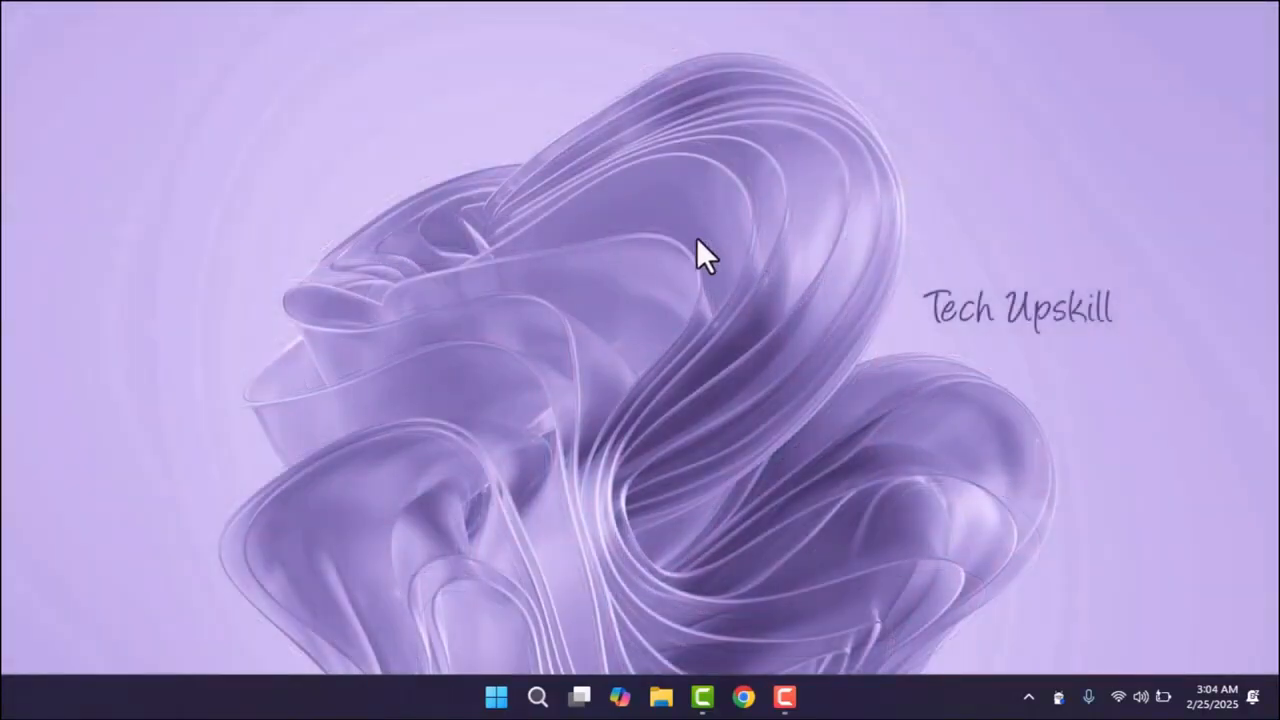
Step: Set the internal display's refresh rate to 48 Hz and keep the change
right_click(705, 250)
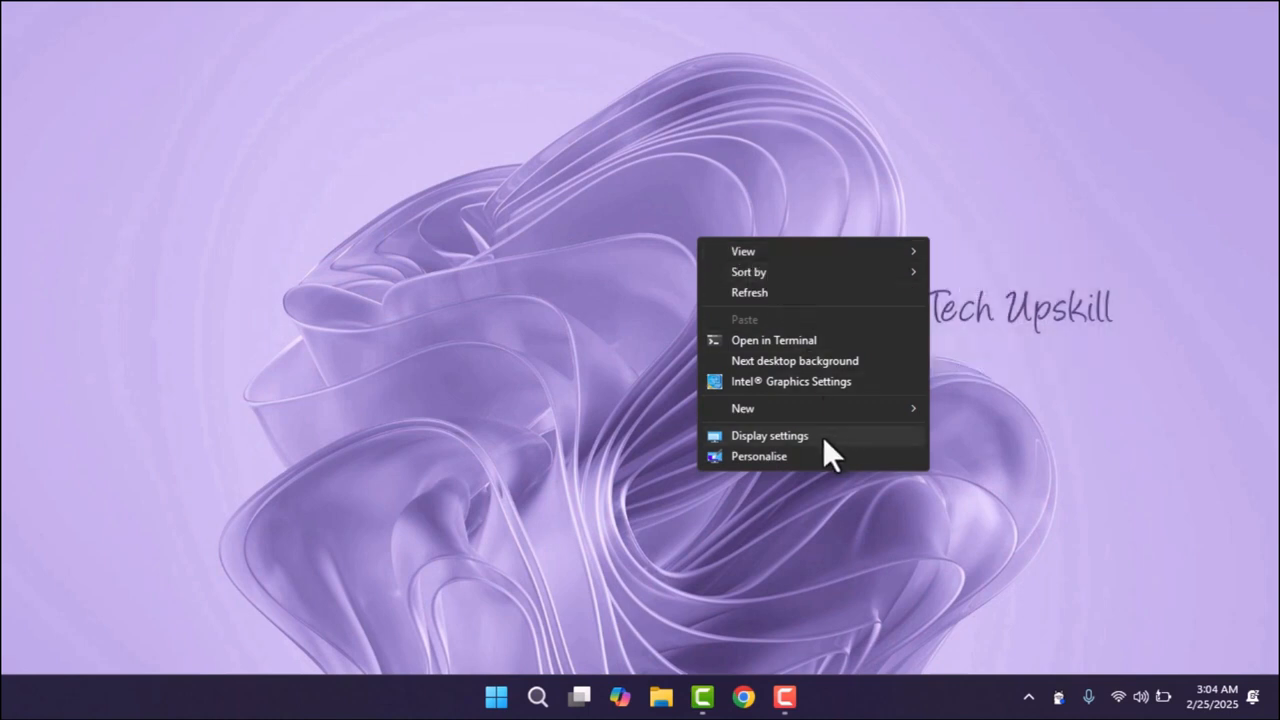
left_click(769, 435)
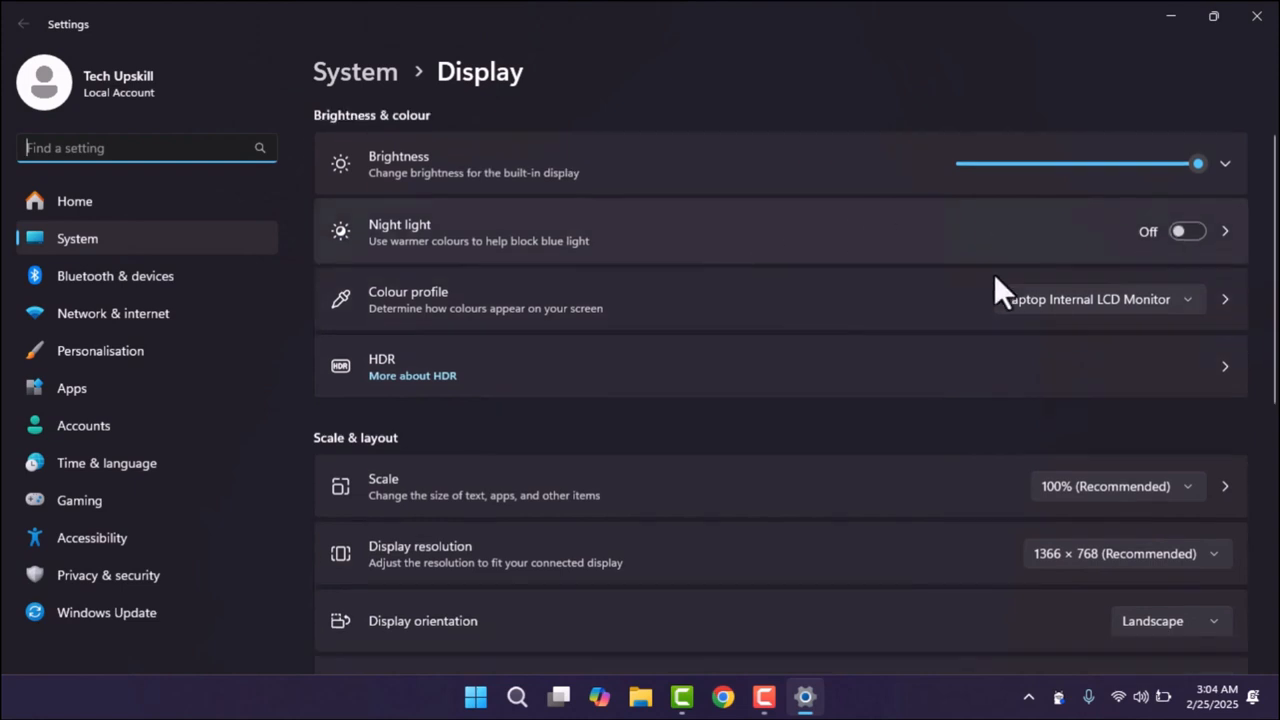
scroll("down", 3)
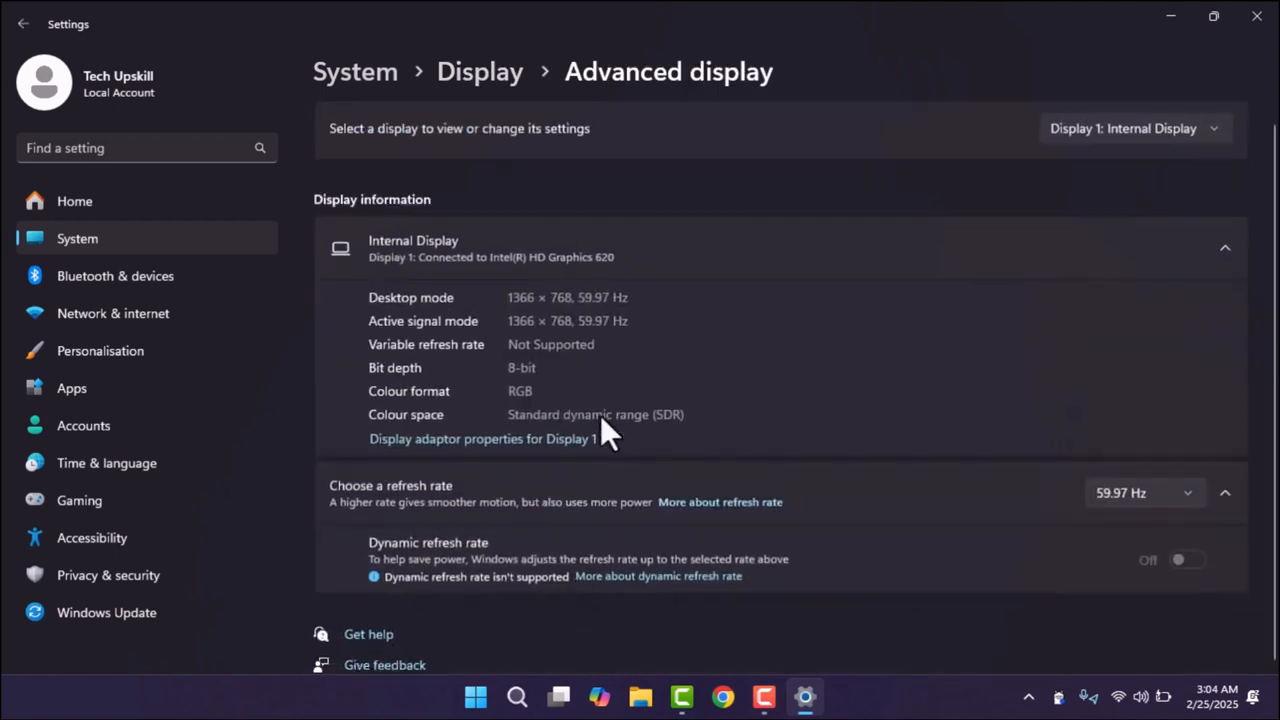
left_click(1140, 492)
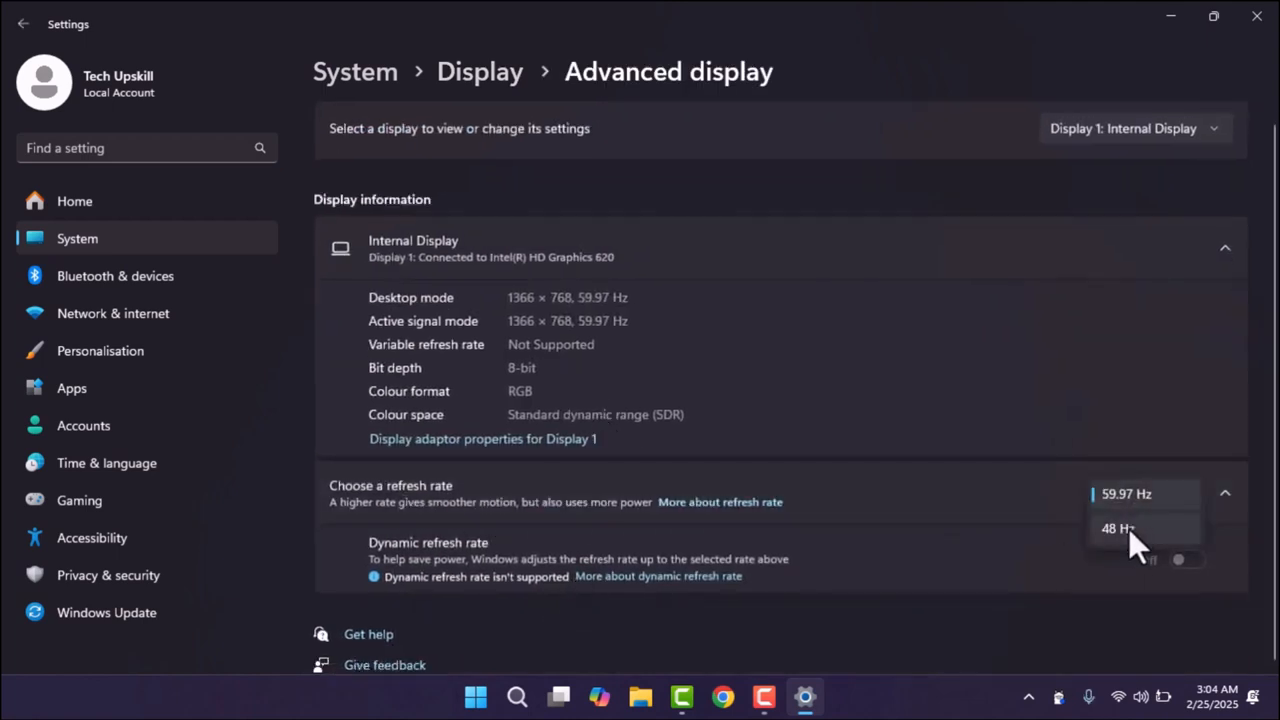
left_click(1117, 528)
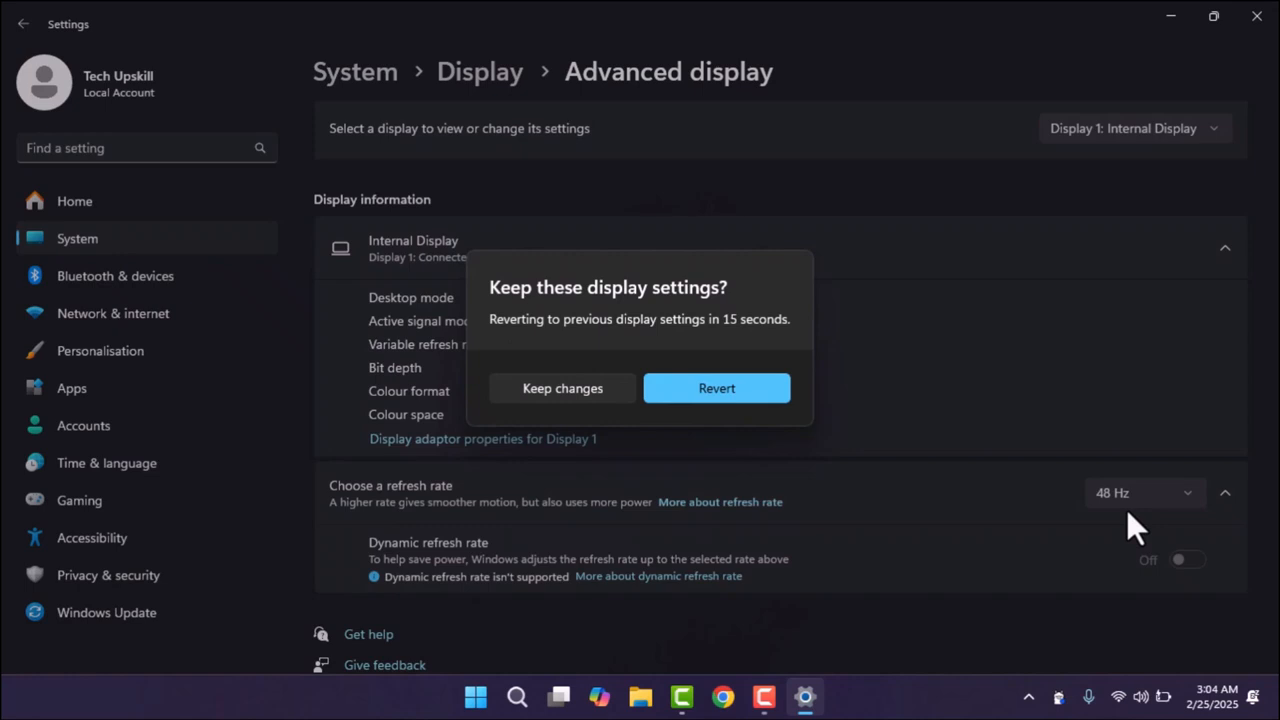
left_click(562, 388)
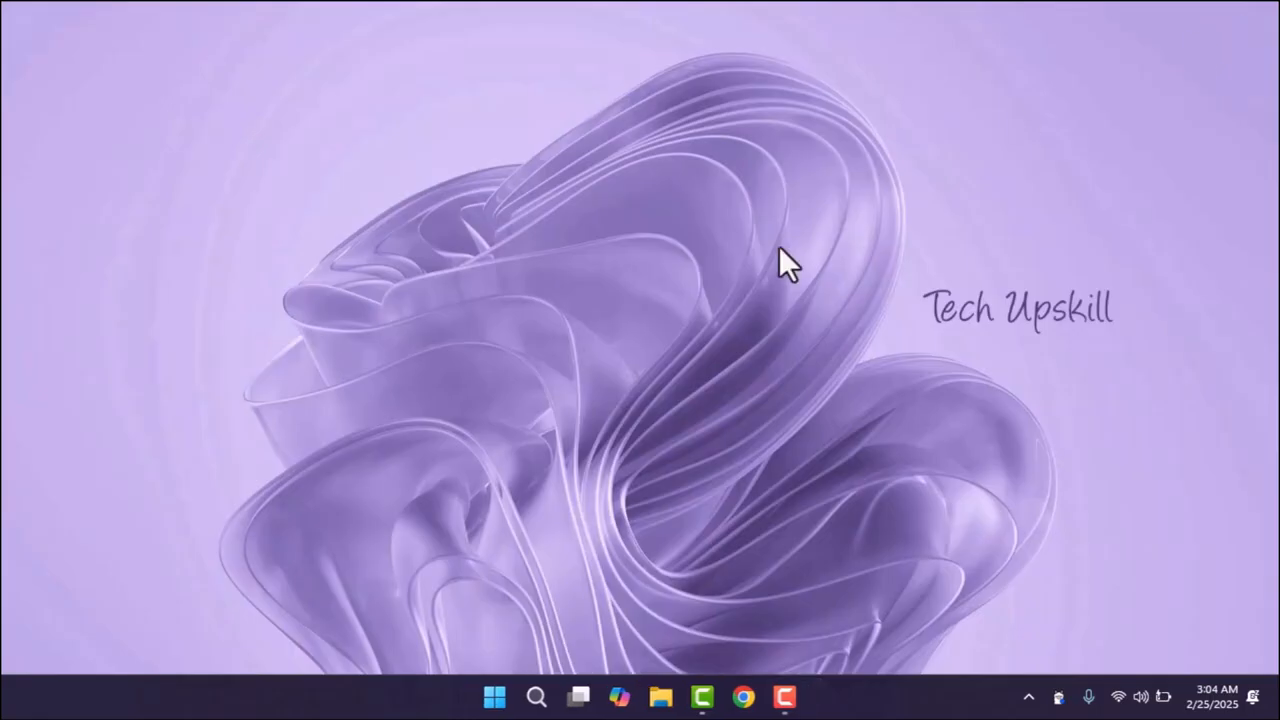
mouse_move(337, 220)
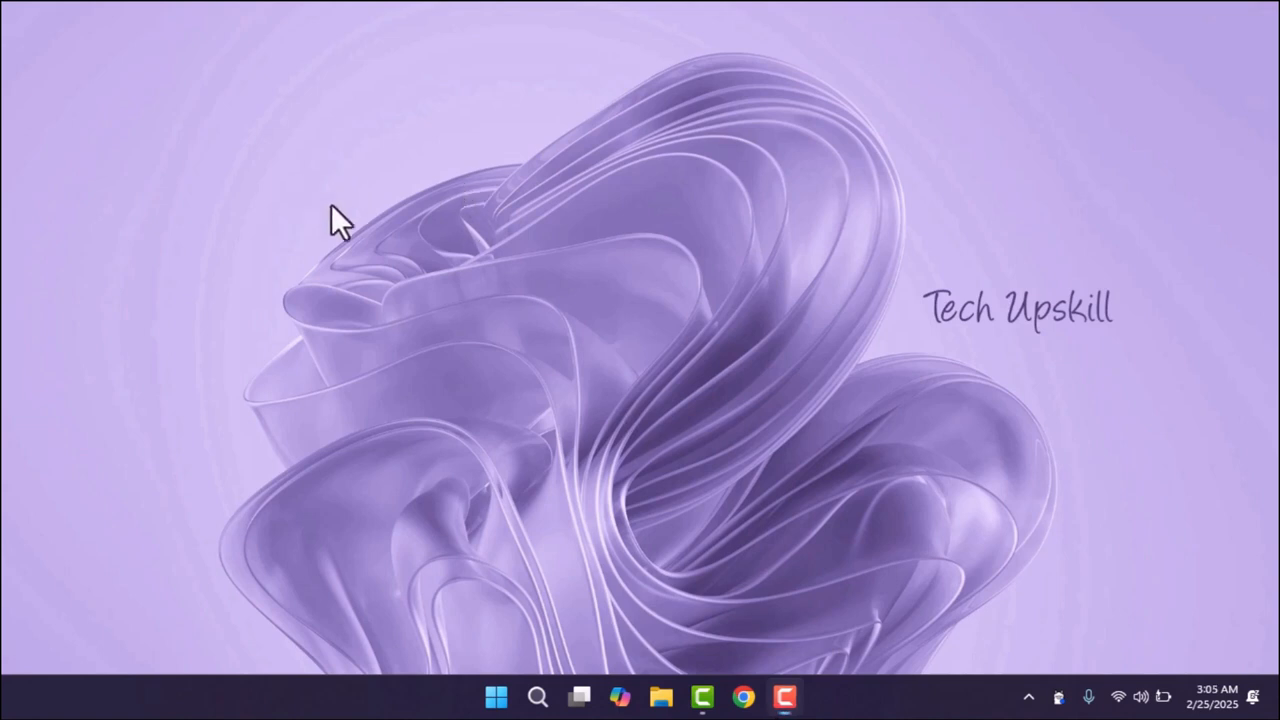
mouse_move(530, 697)
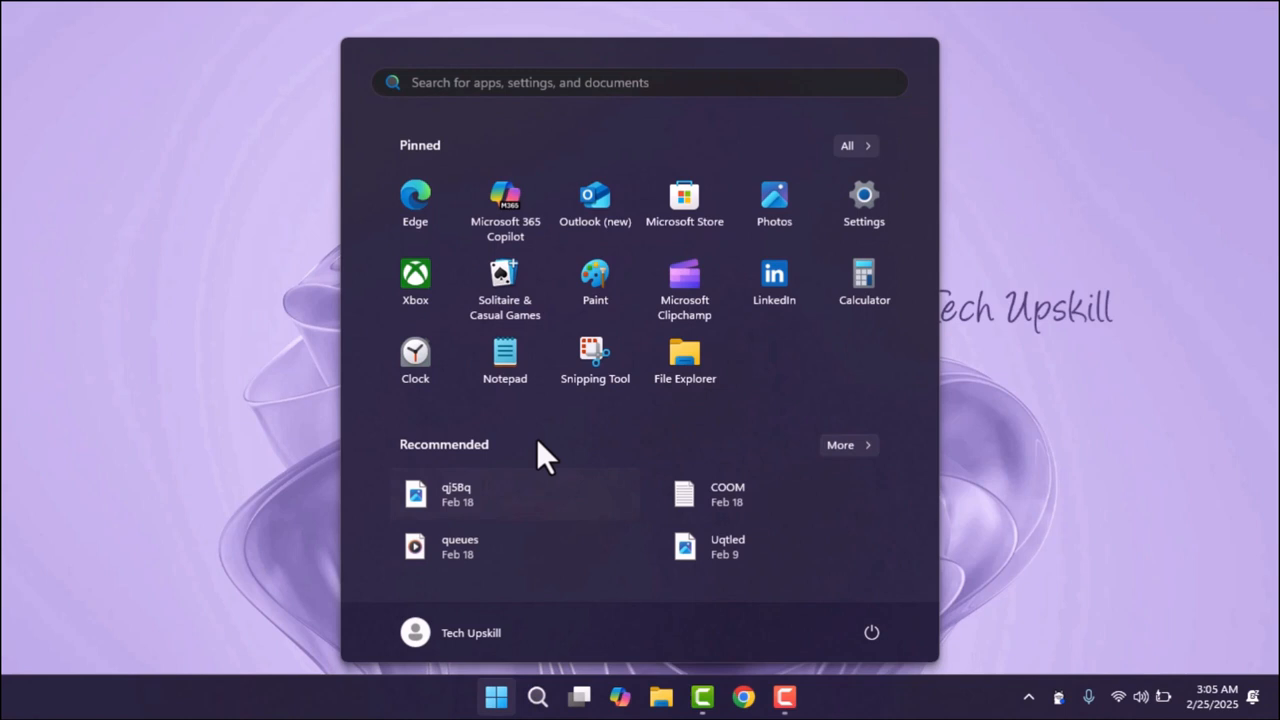
Step: Set Power Mode to Best Power Efficiency under System > Power & battery
left_click(862, 195)
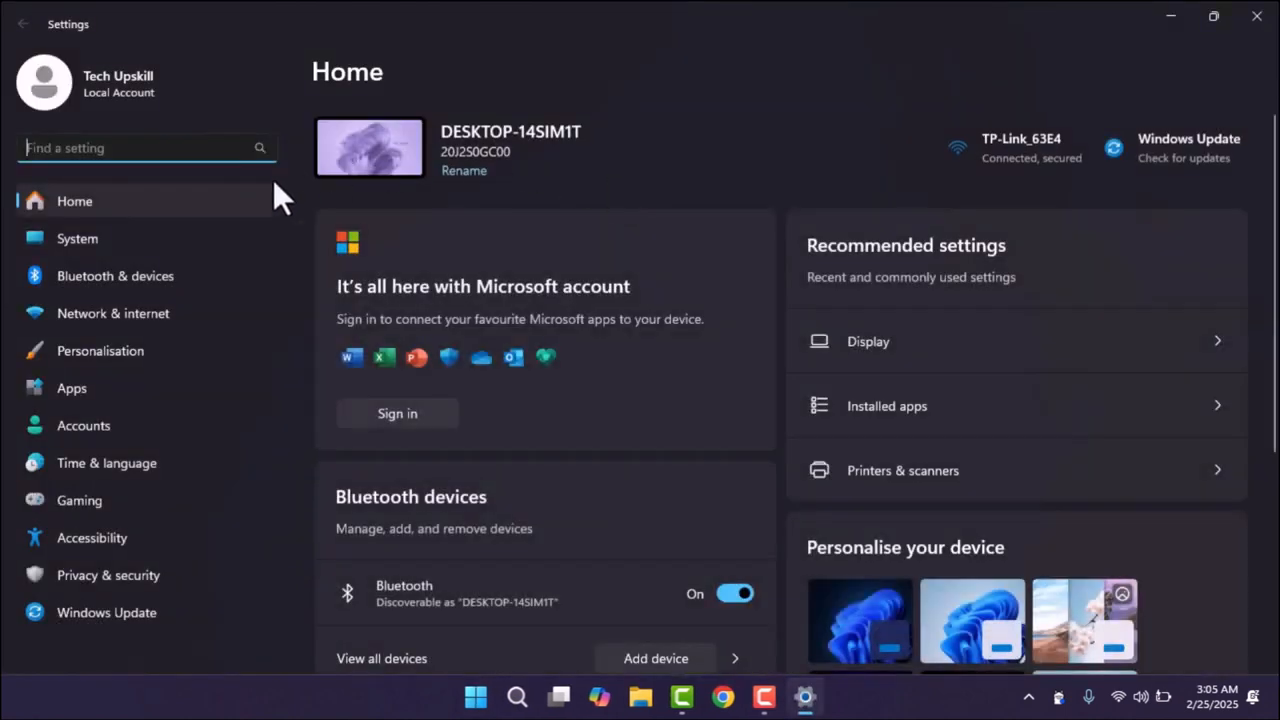
left_click(77, 238)
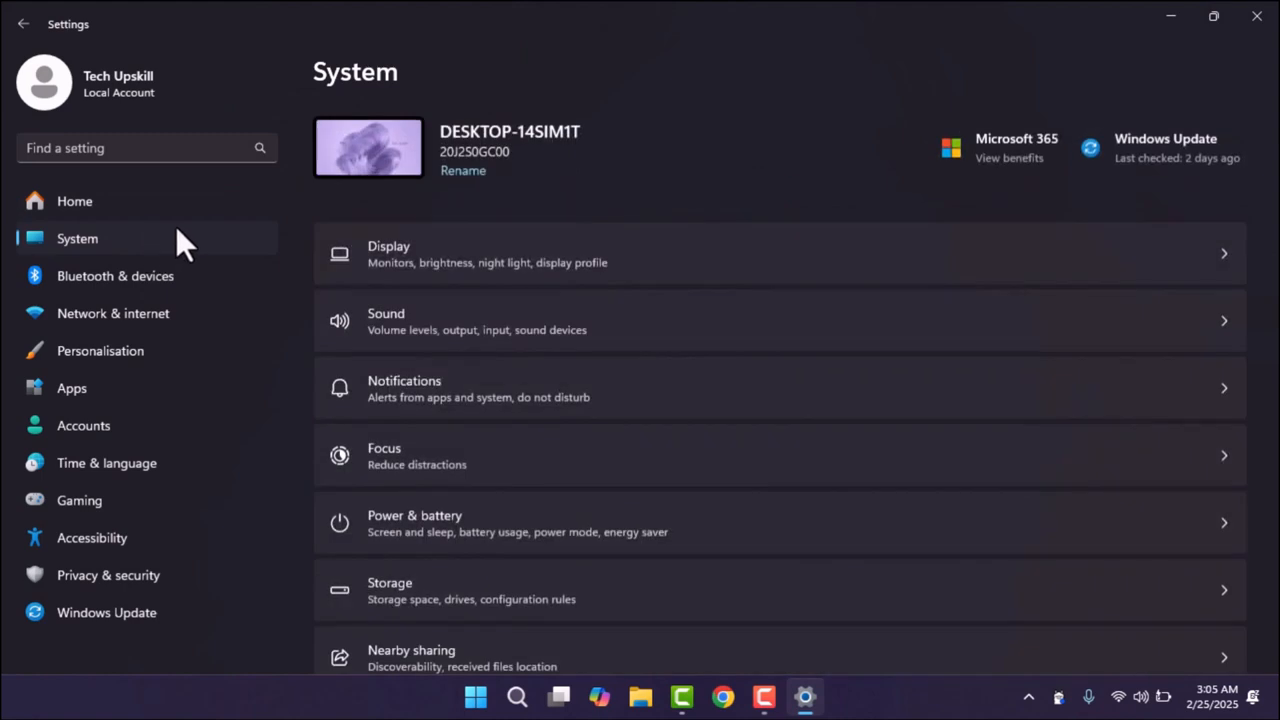
mouse_move(625, 548)
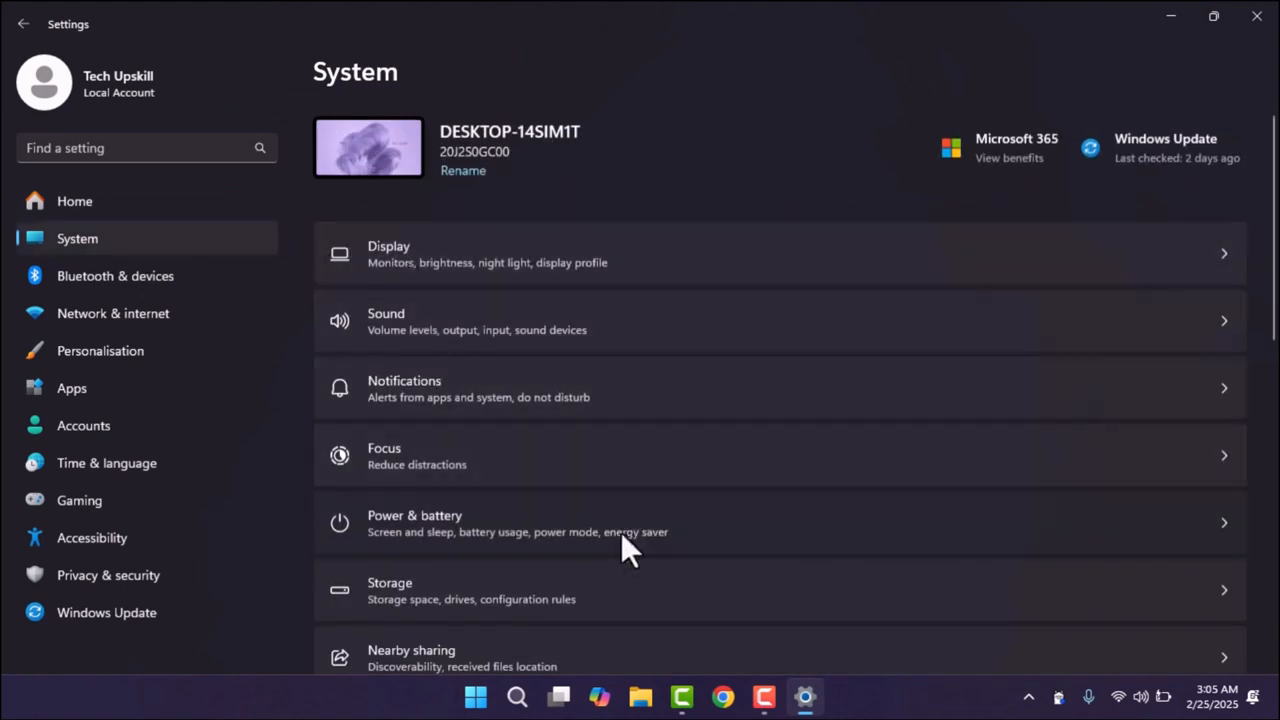
left_click(630, 523)
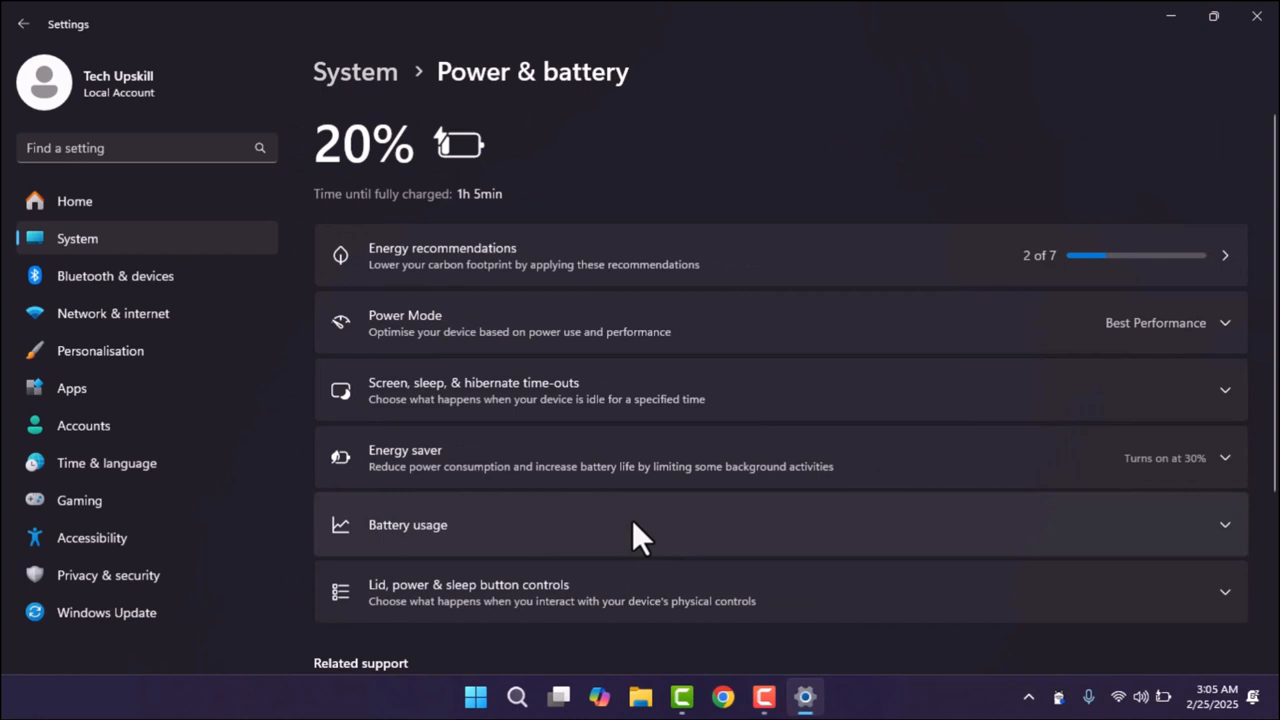
mouse_move(1205, 322)
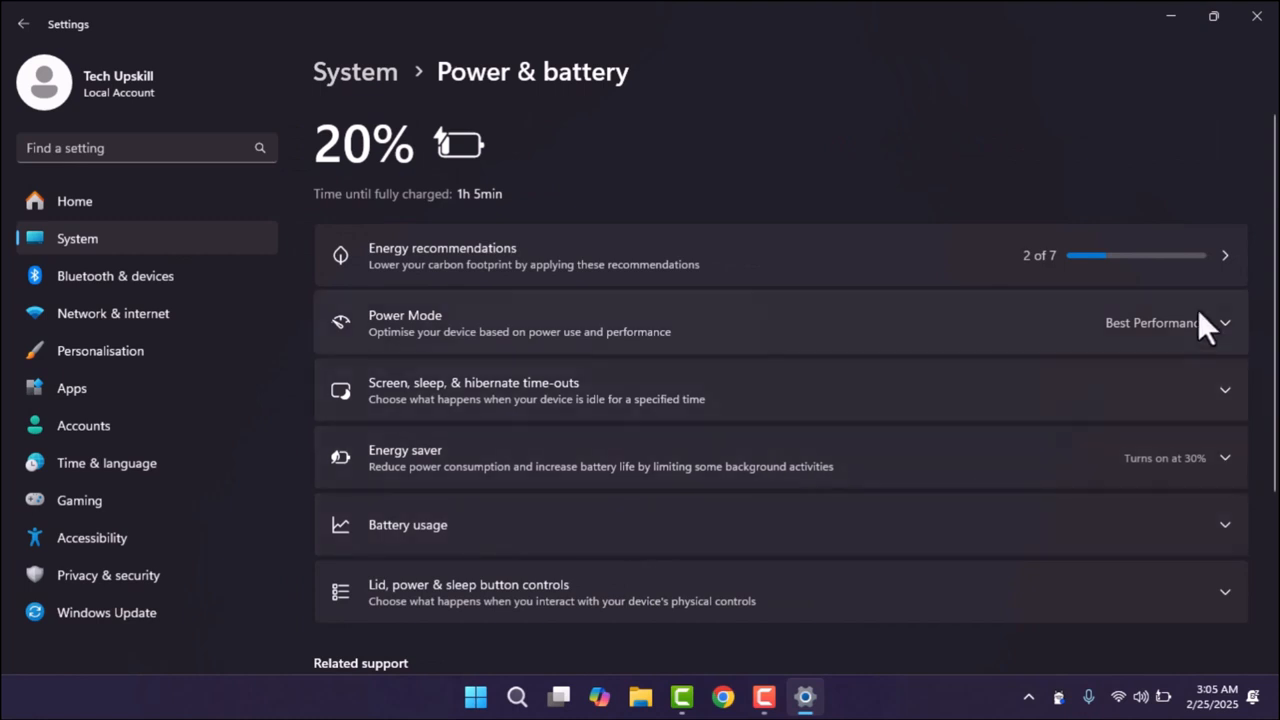
mouse_move(1235, 330)
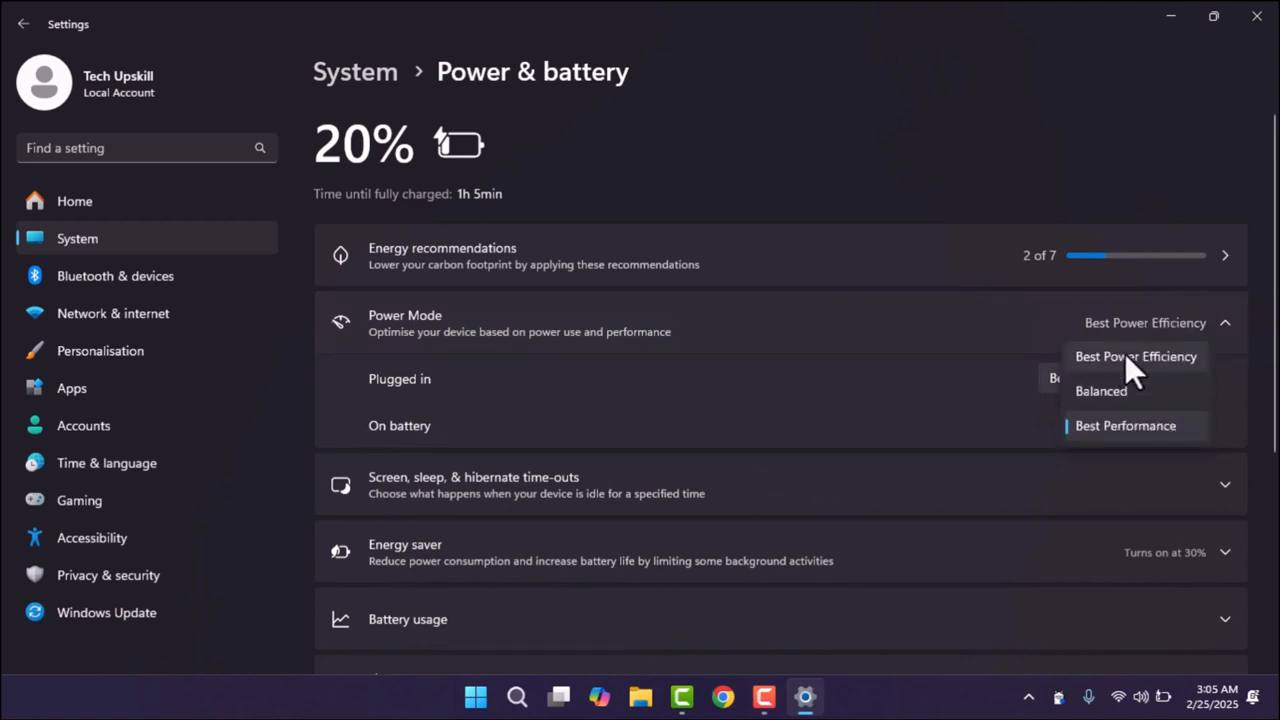
left_click(1136, 356)
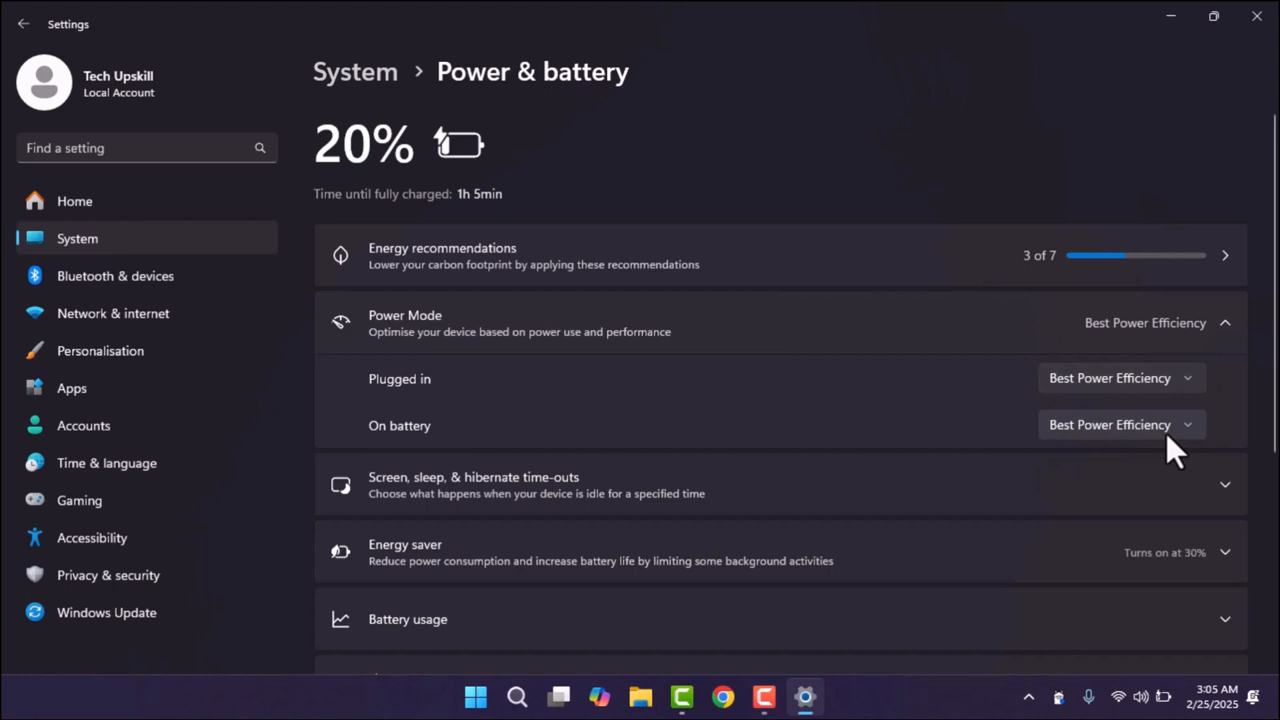
mouse_move(1070, 390)
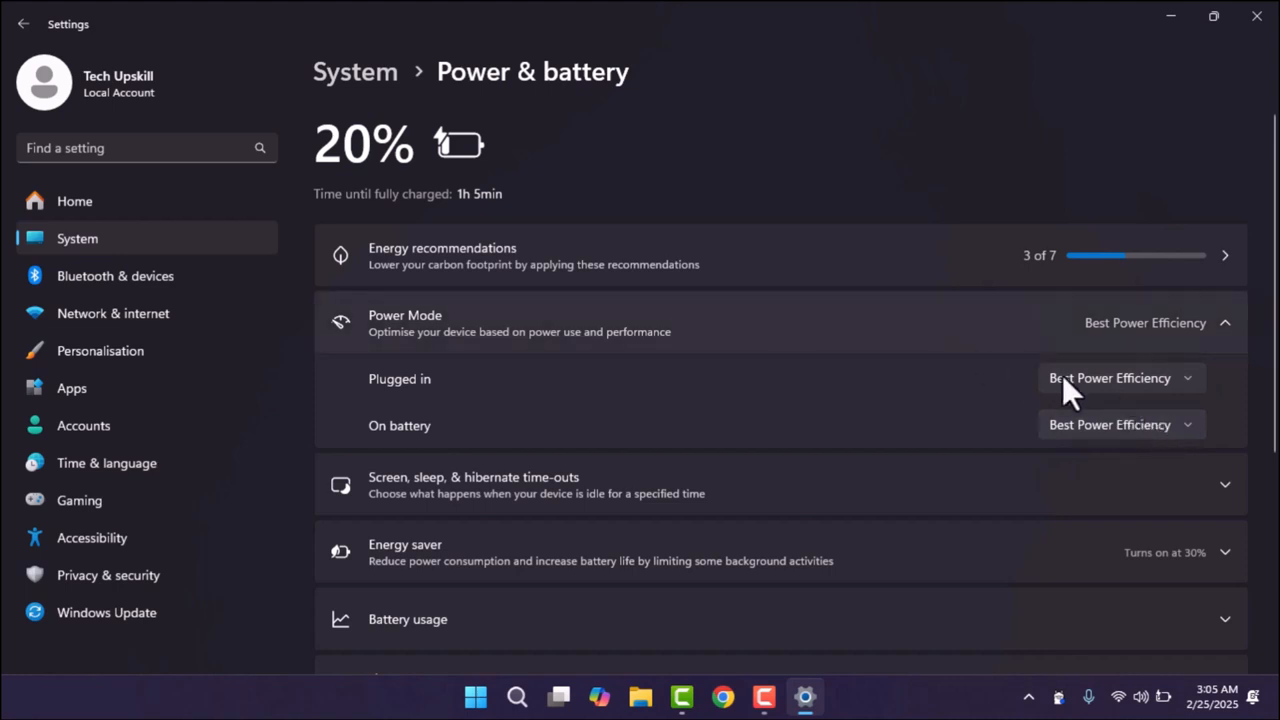
mouse_move(1080, 395)
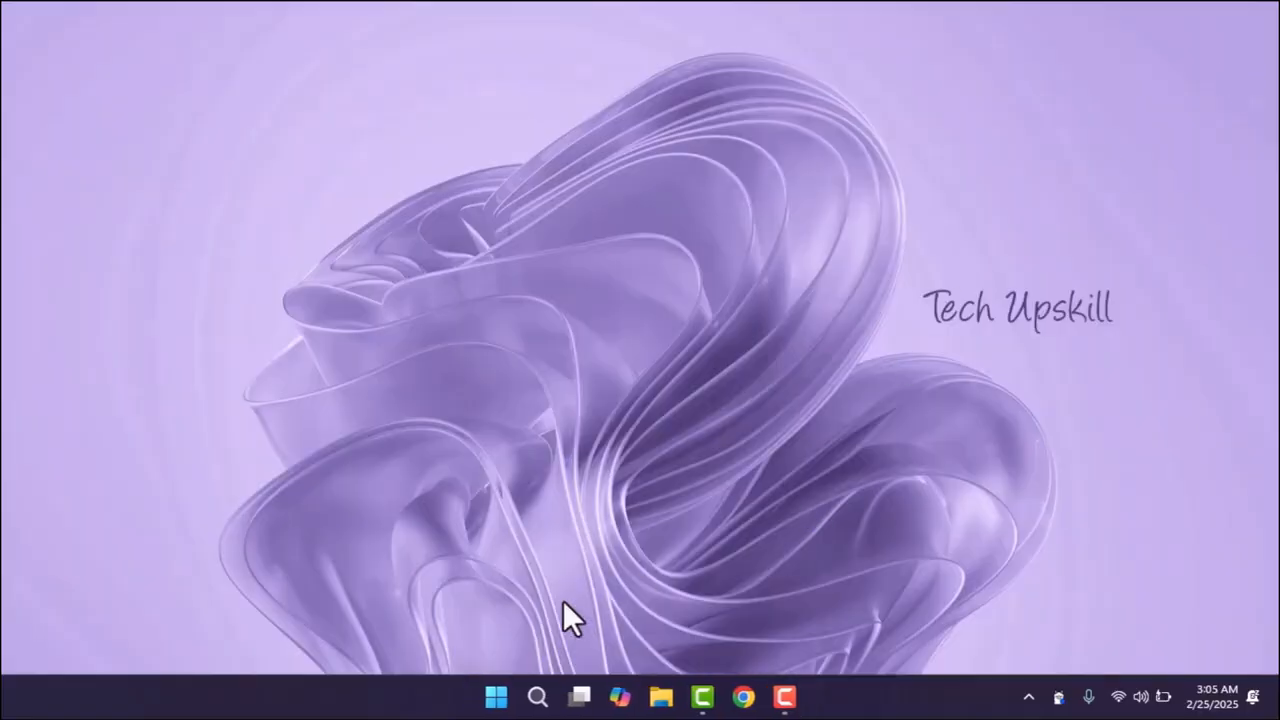
left_click(497, 697)
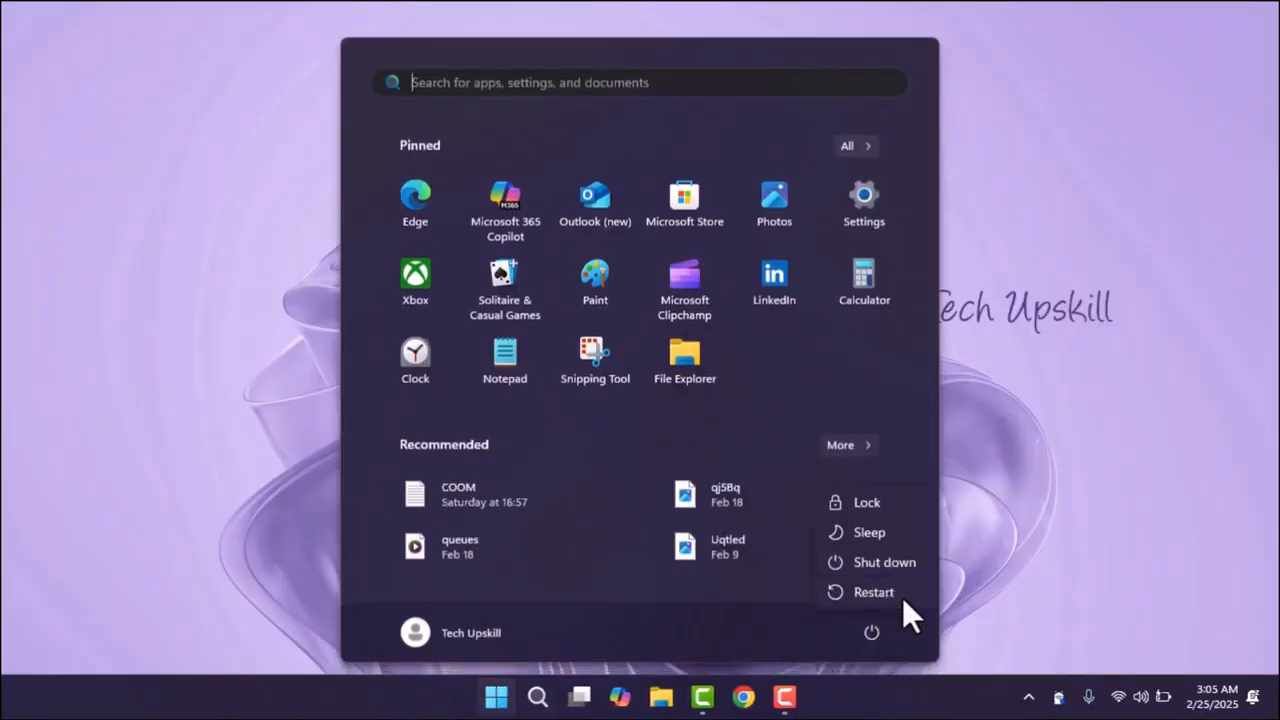
left_click(873, 592)
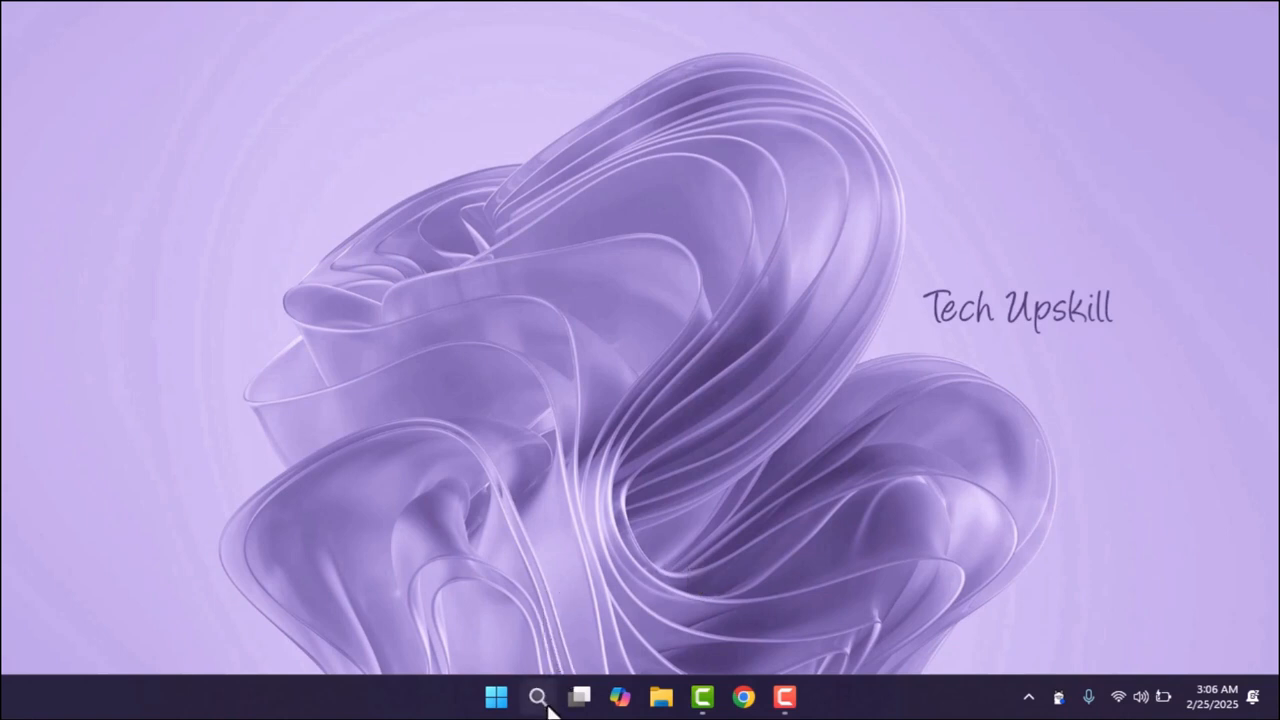
Step: Run powercfg -restoredefaultschemes in Command Prompt opened as administrator
left_click(538, 697)
type("cmd")
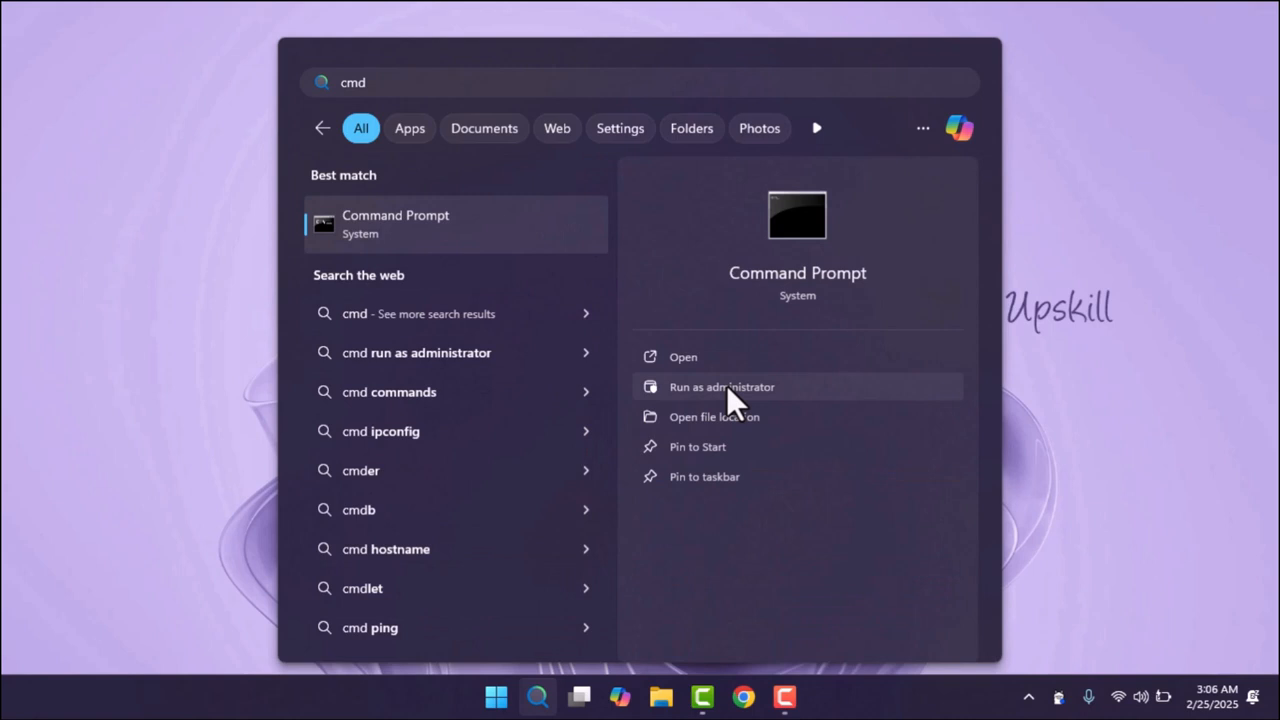
left_click(721, 387)
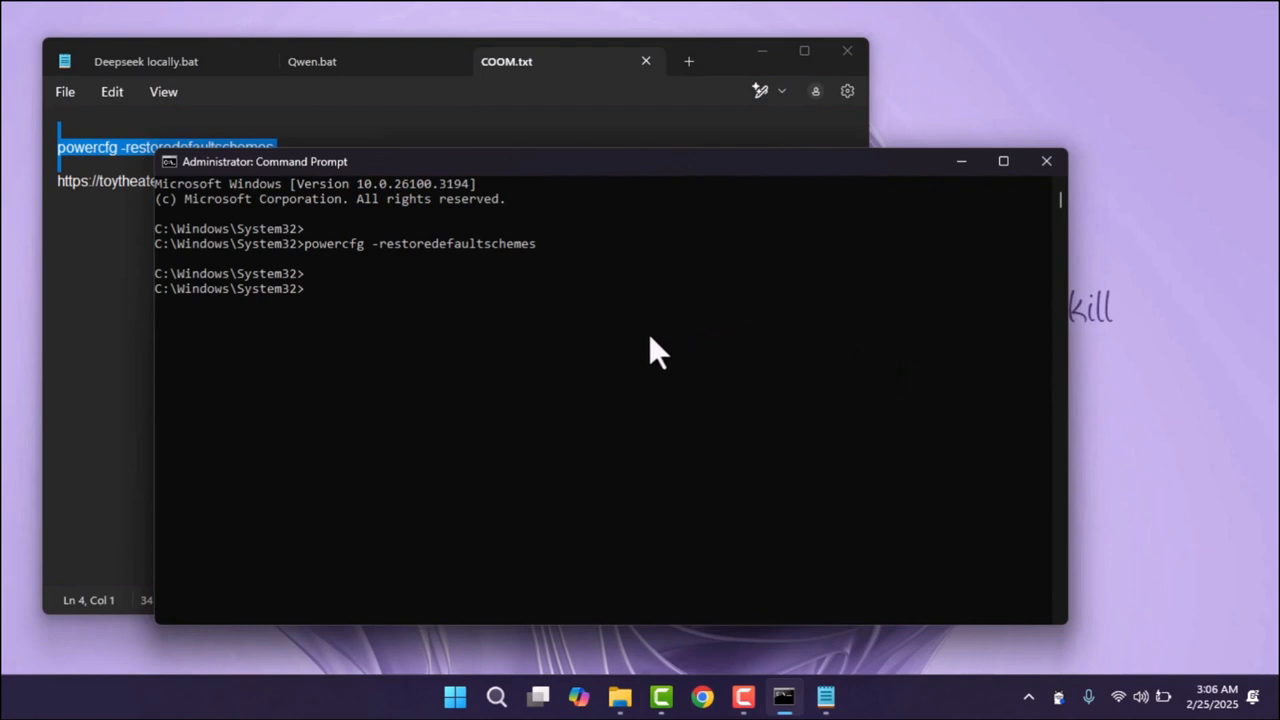
mouse_move(490, 332)
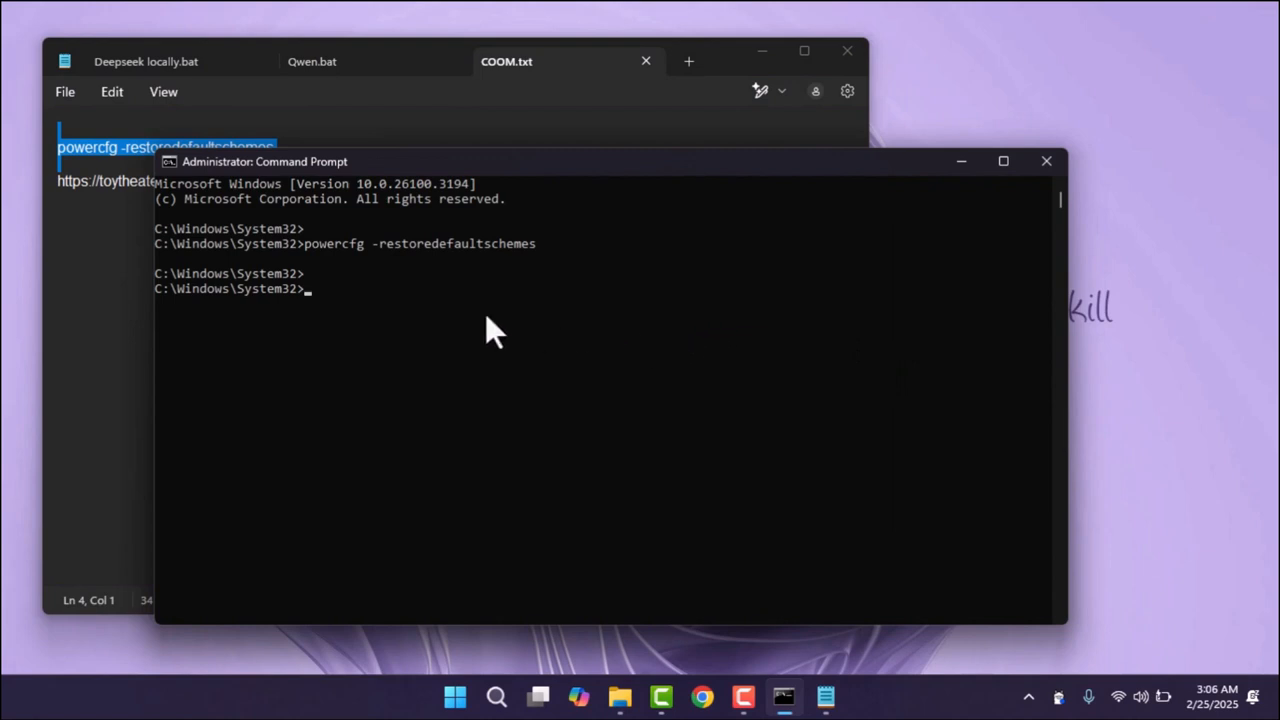
key("Return")
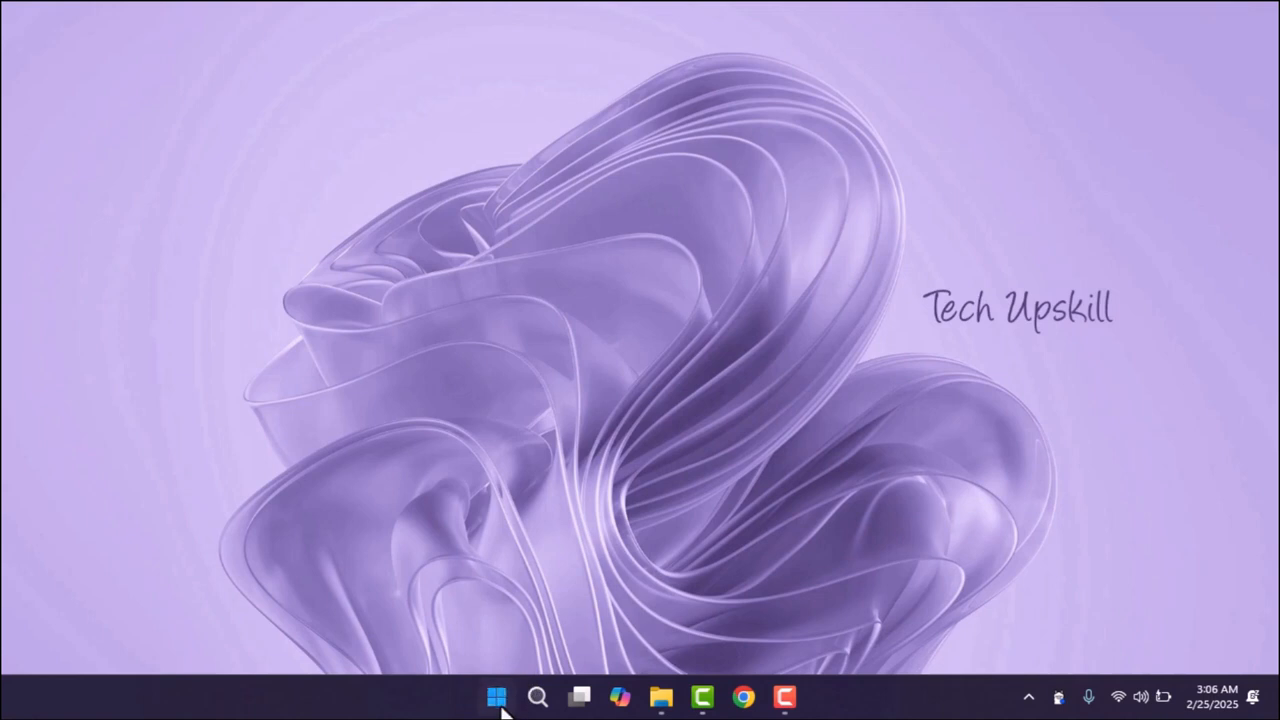
Step: Reopen Settings from Start and go to the Apps video playback page
left_click(497, 697)
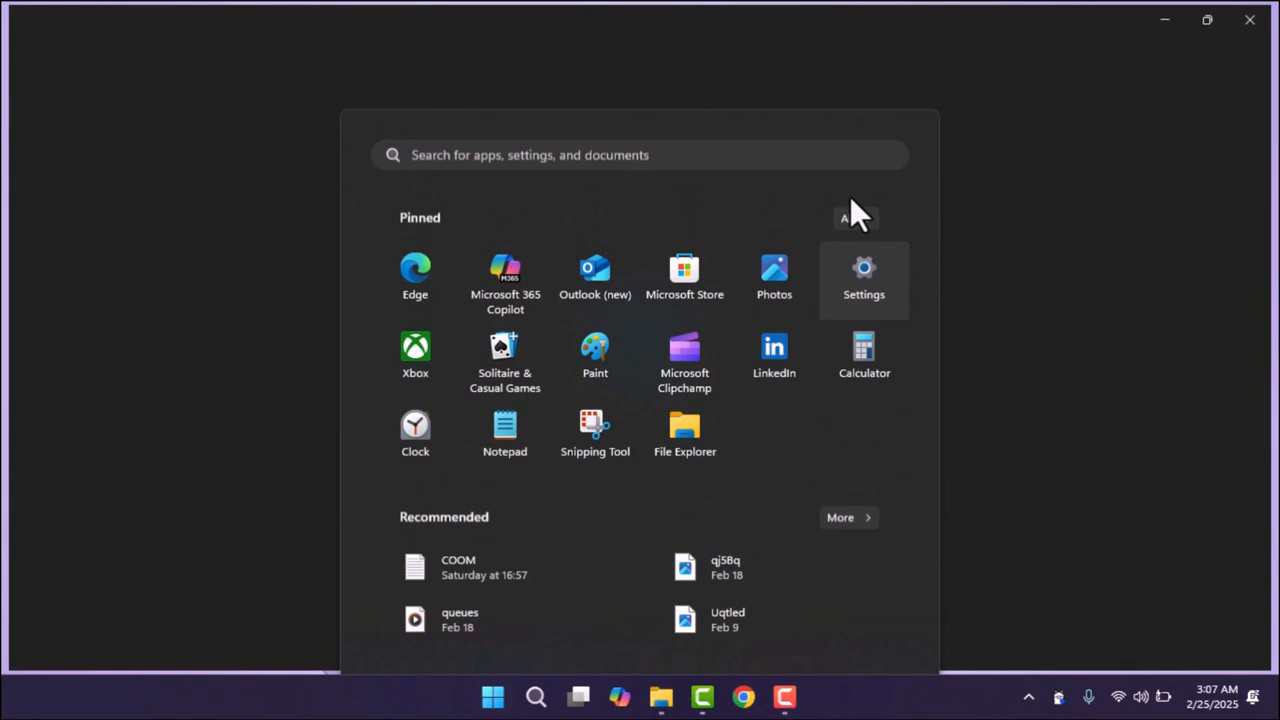
left_click(863, 280)
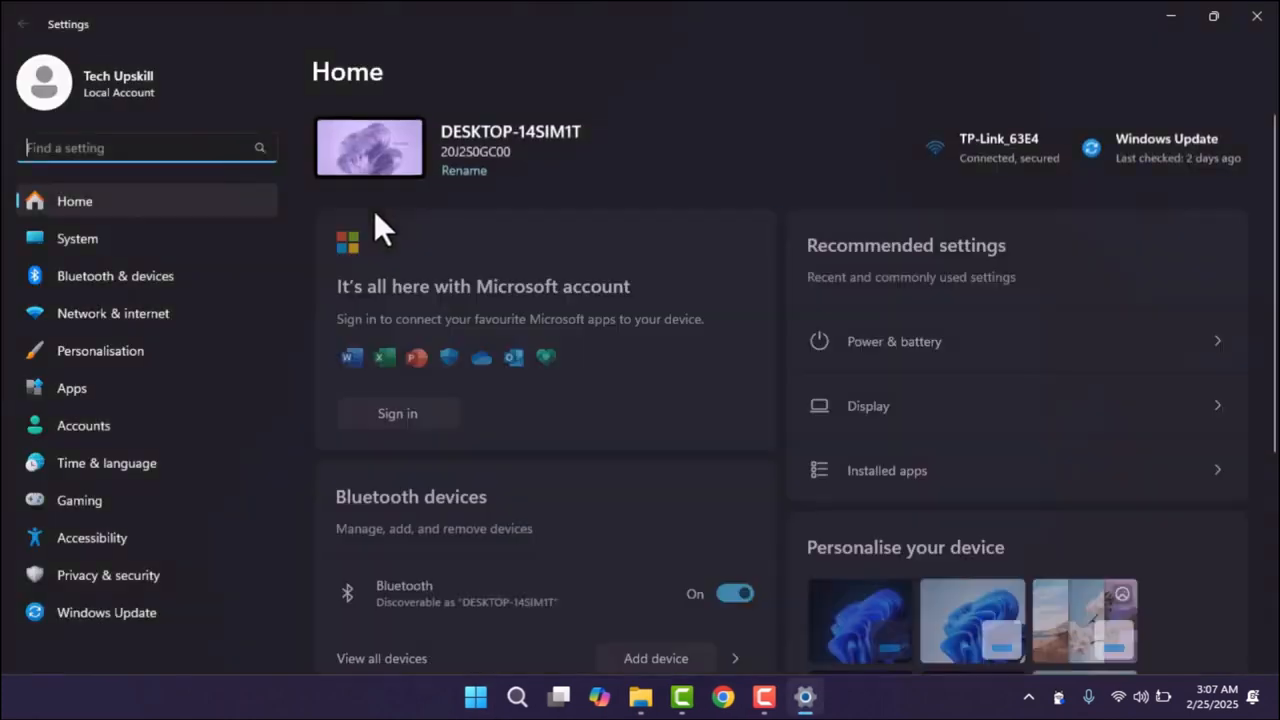
left_click(77, 238)
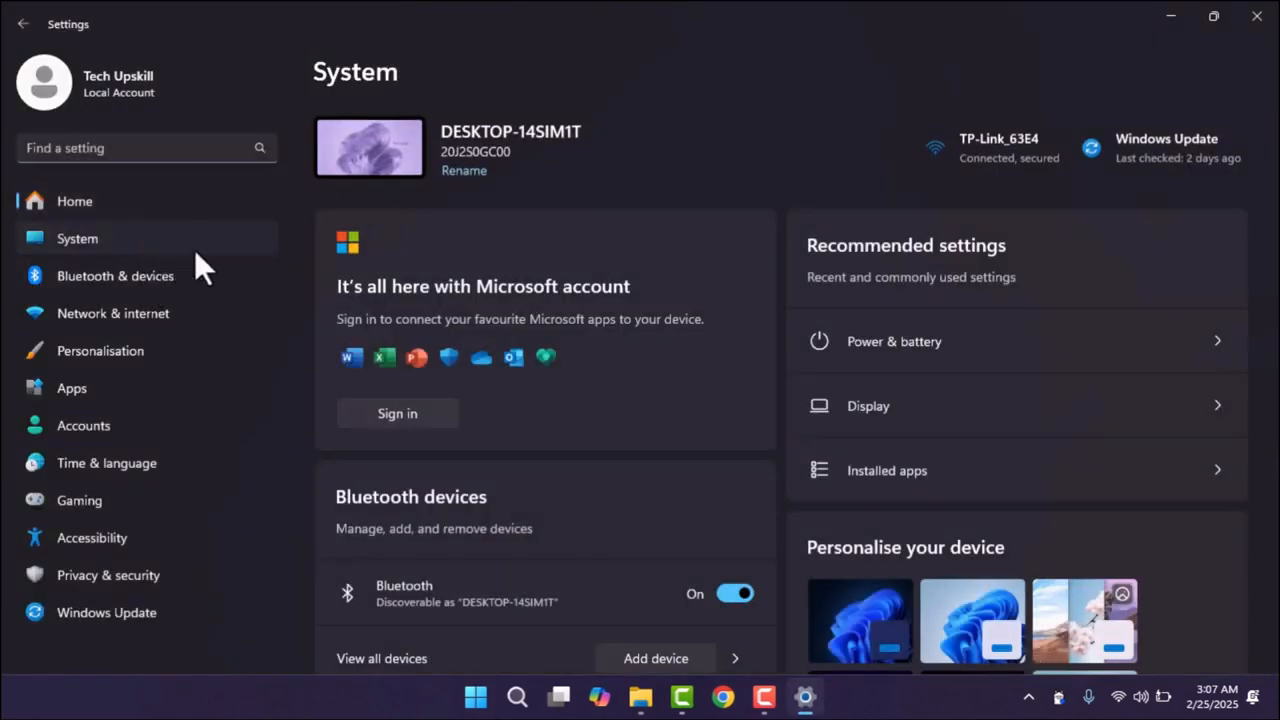
left_click(868, 405)
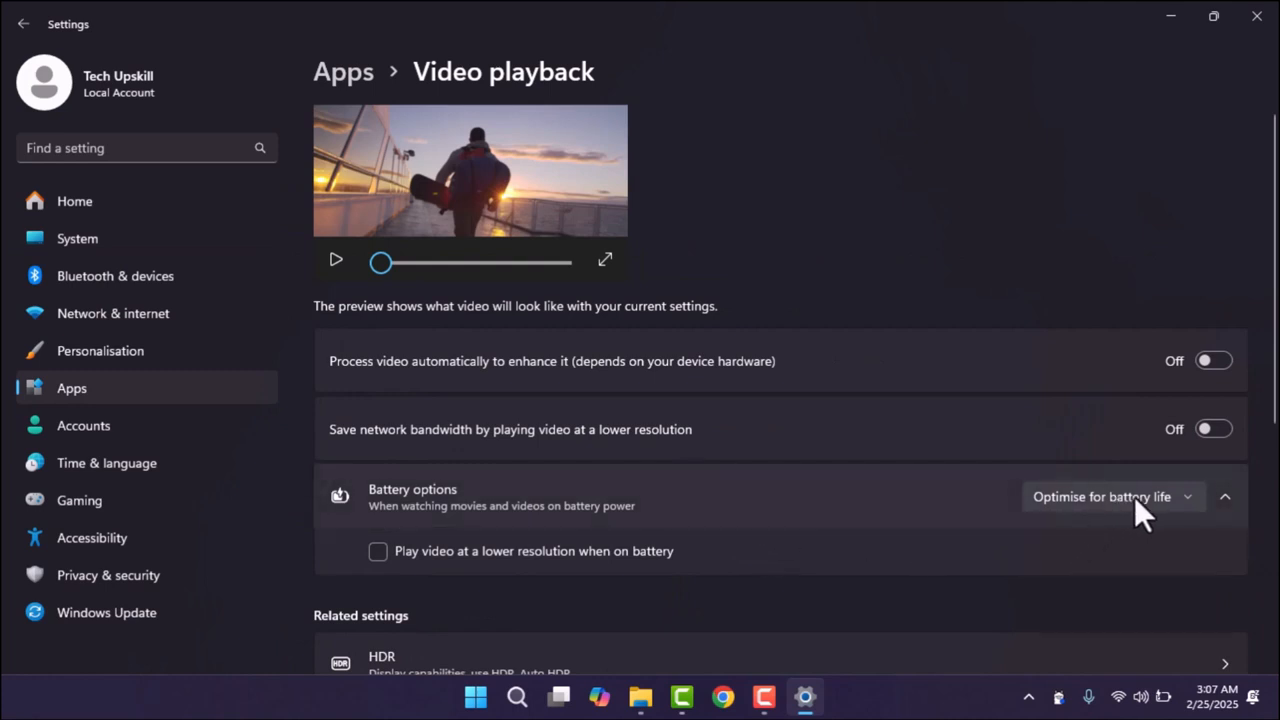
Step: Change video playback's battery option to 'Optimise for video quality' and close Settings
left_click(1113, 496)
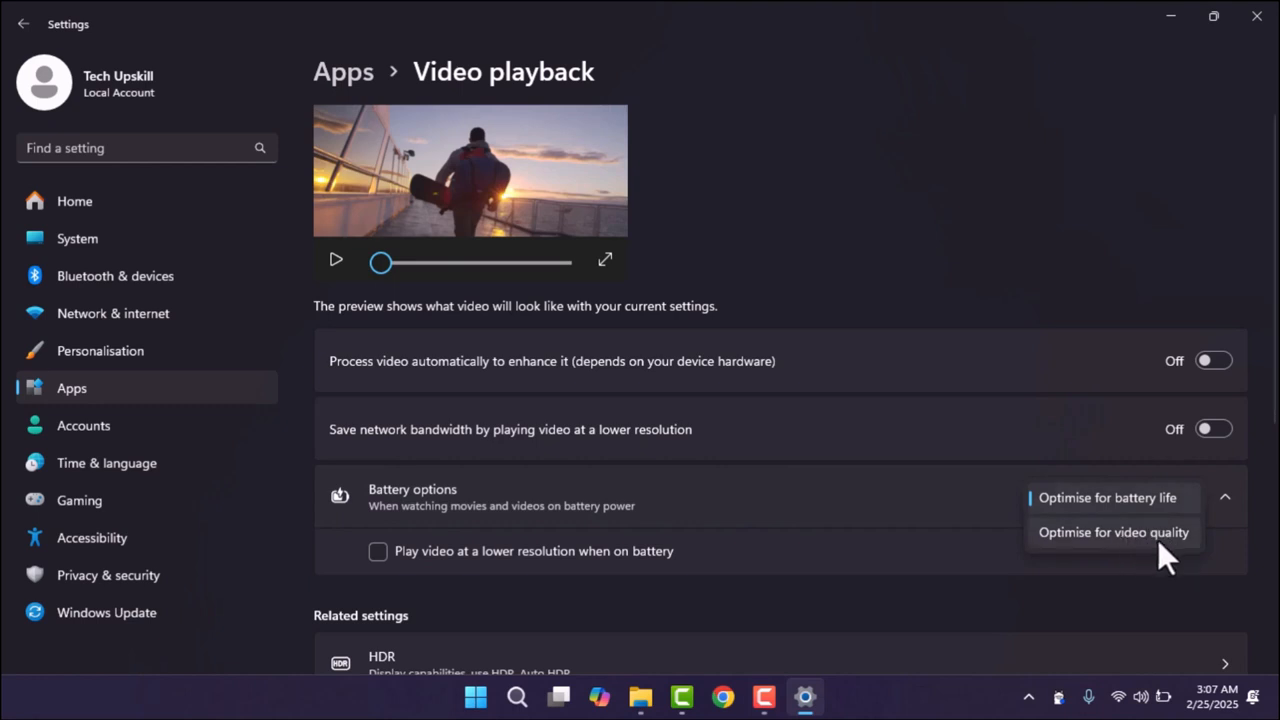
left_click(1113, 532)
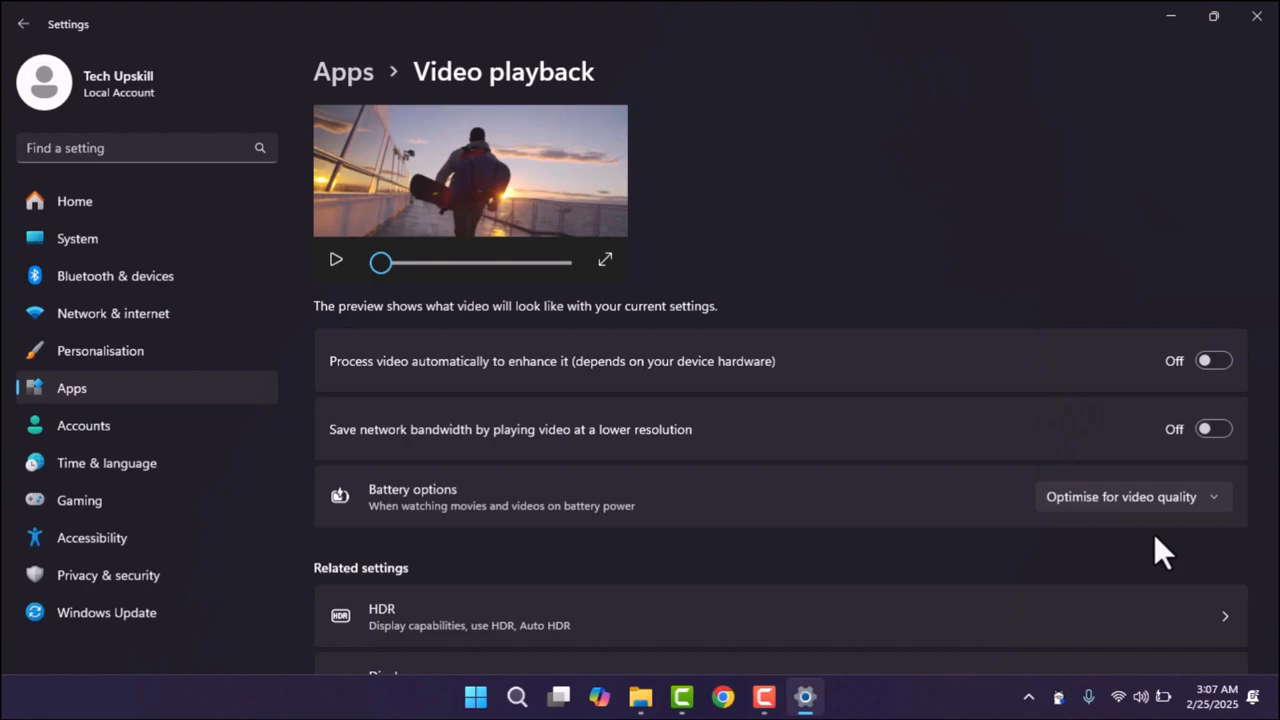
mouse_move(1257, 17)
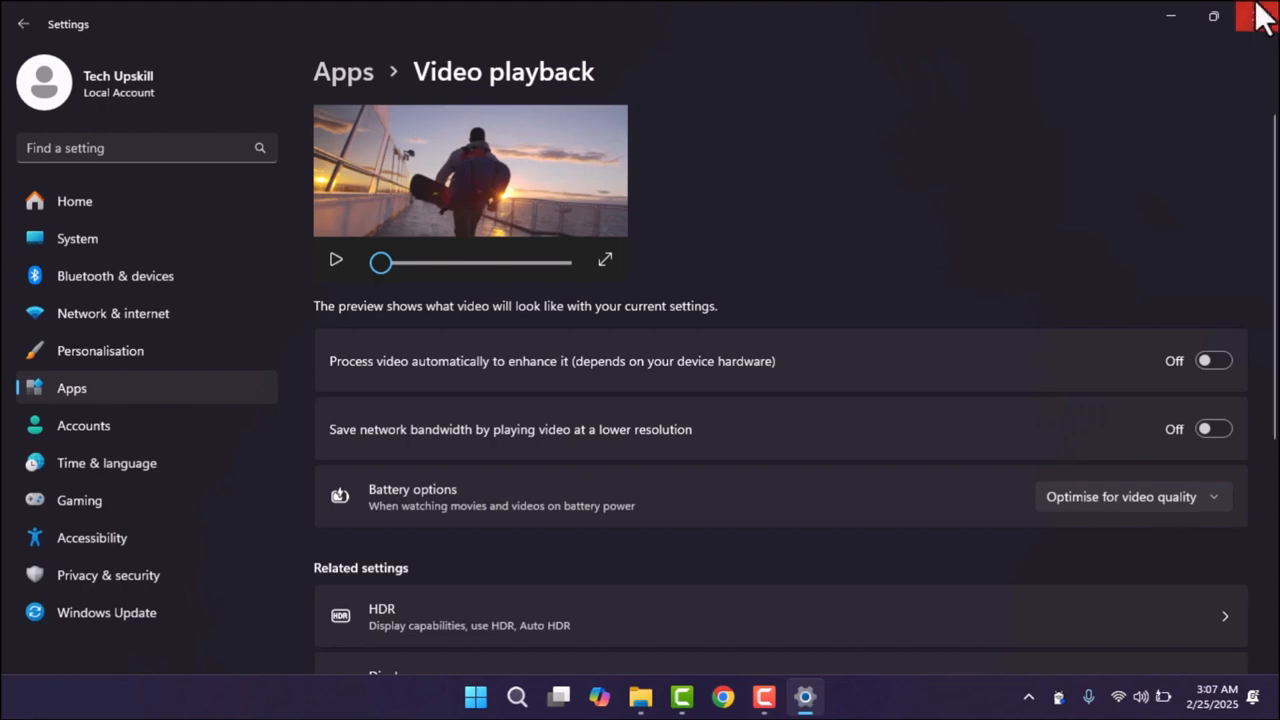
left_click(1261, 17)
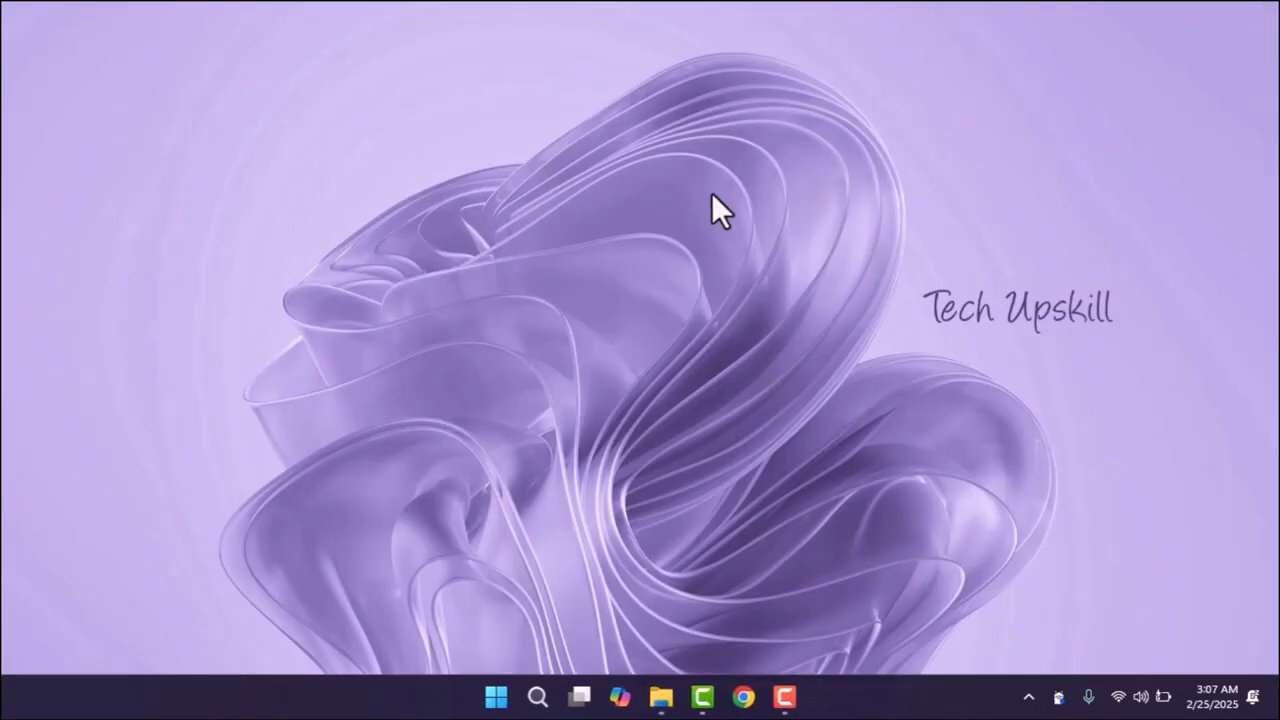
mouse_move(600, 525)
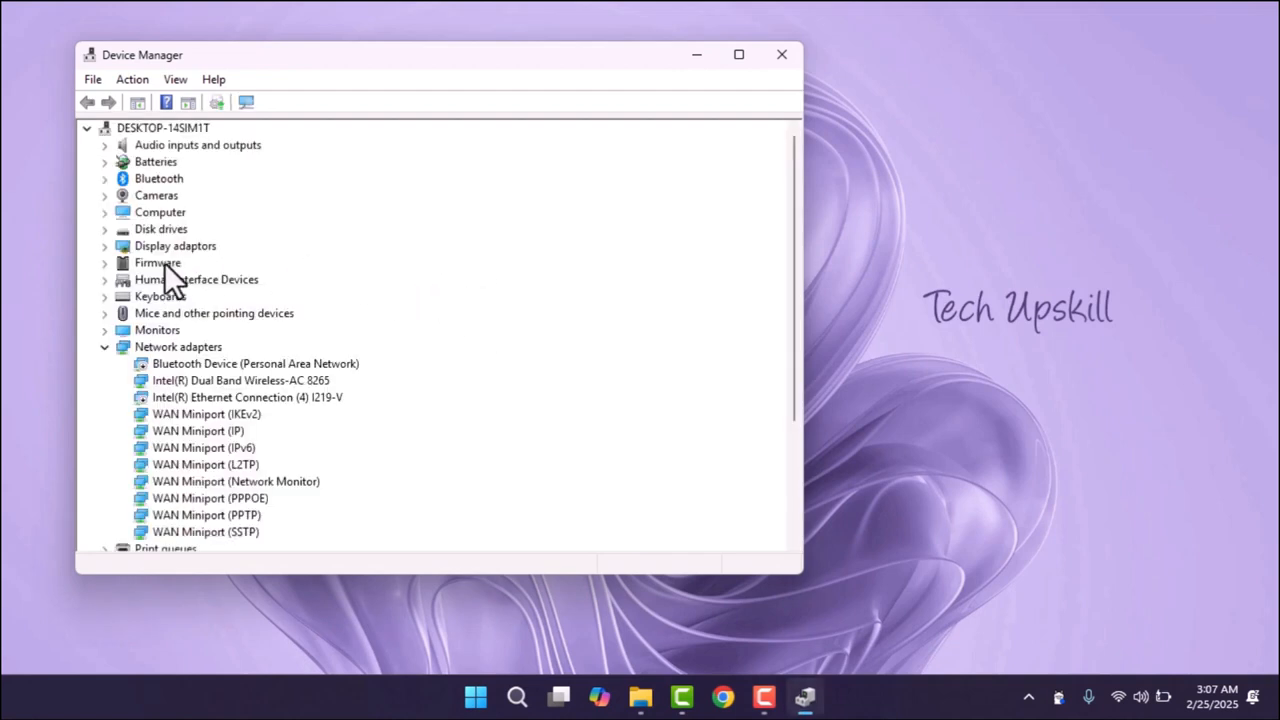
Step: Collapse Network adapters and run Update driver on Intel(R) HD Graphics 620
left_click(104, 346)
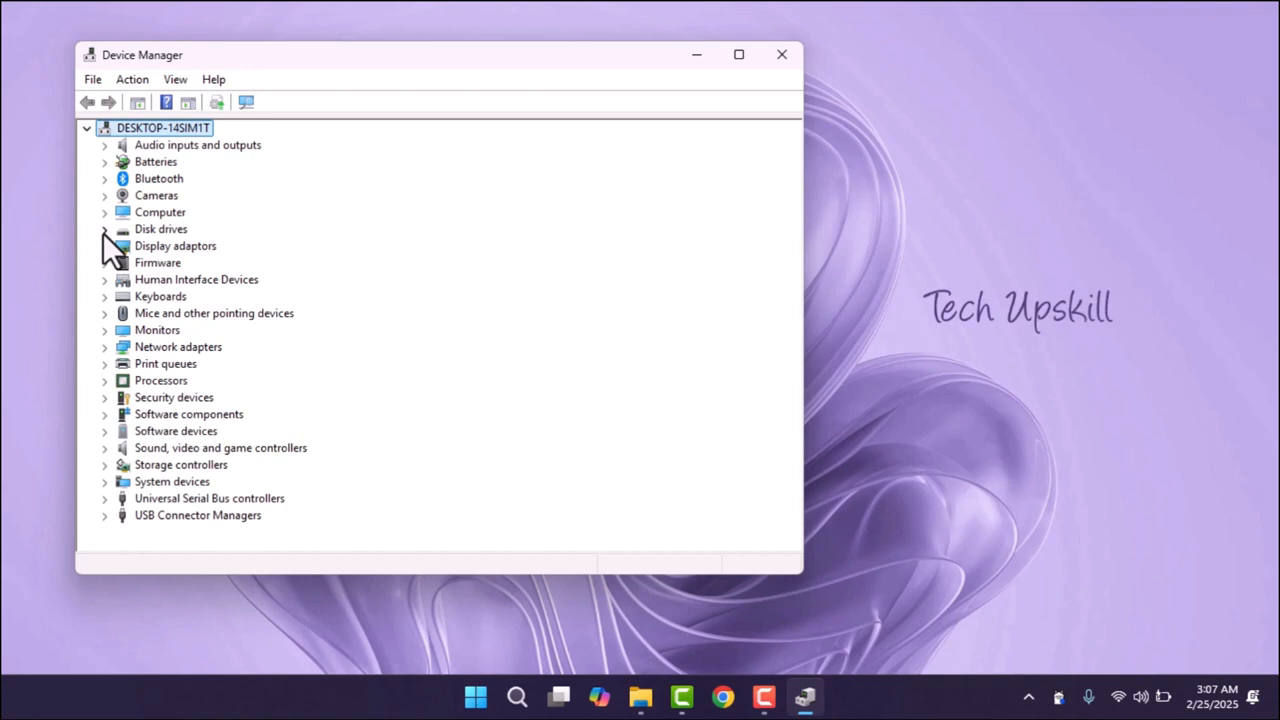
right_click(210, 262)
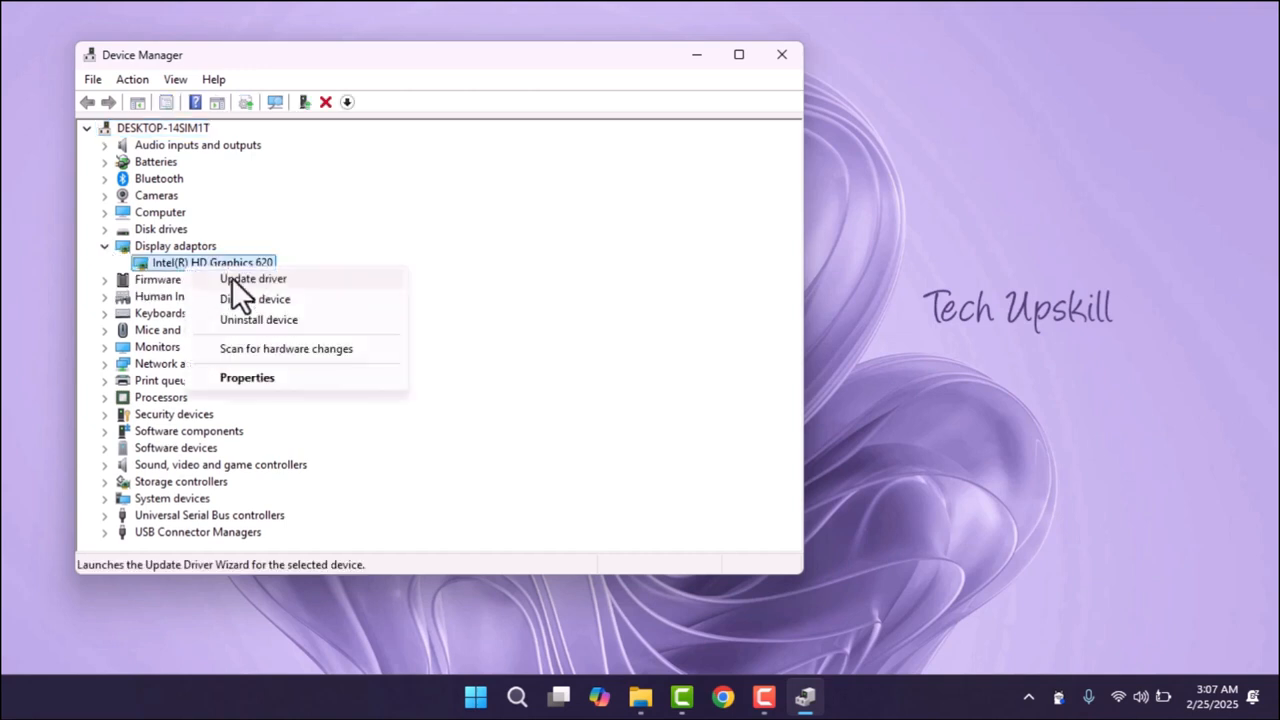
left_click(252, 278)
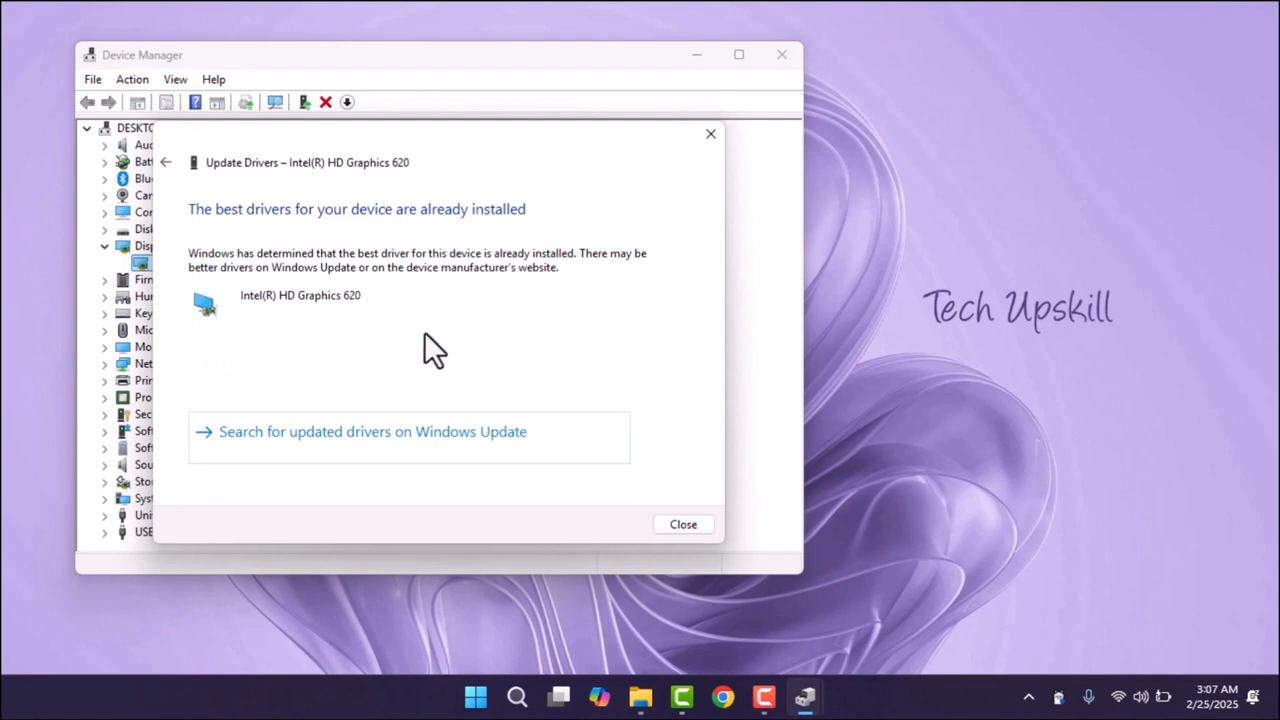
mouse_move(645, 425)
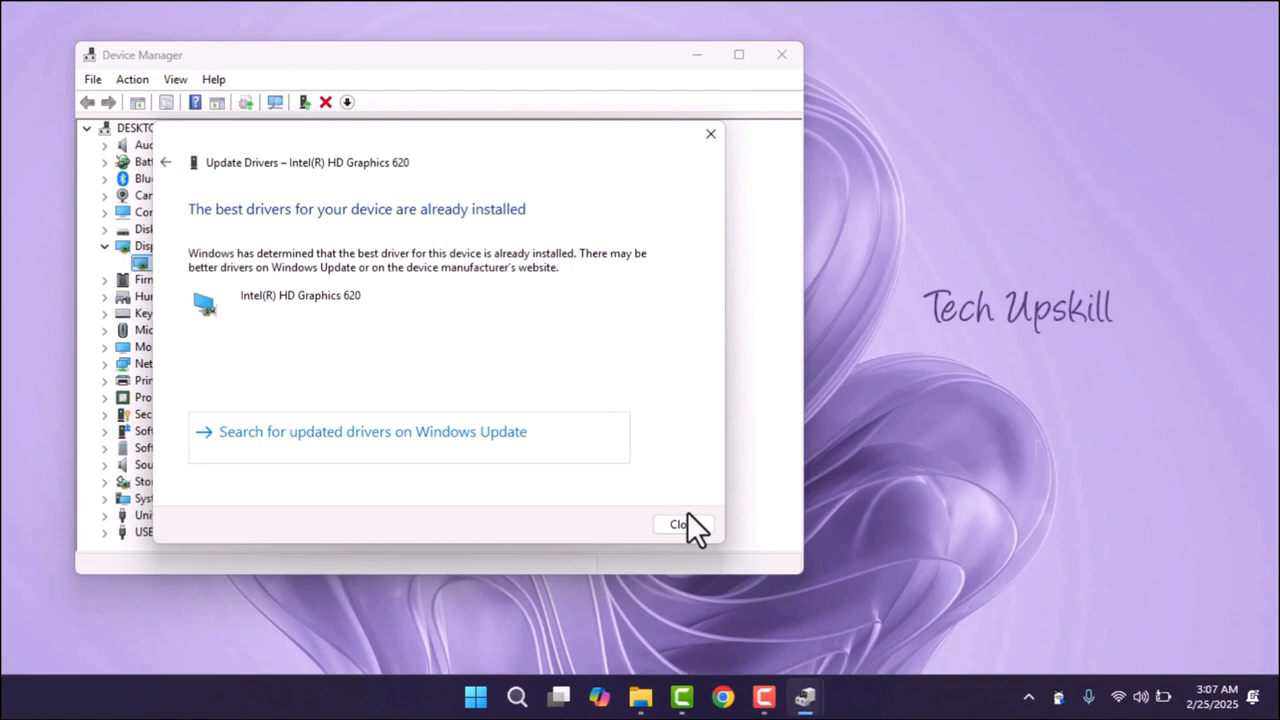
Step: Close the Update Drivers window saying the best drivers are already installed
left_click(684, 524)
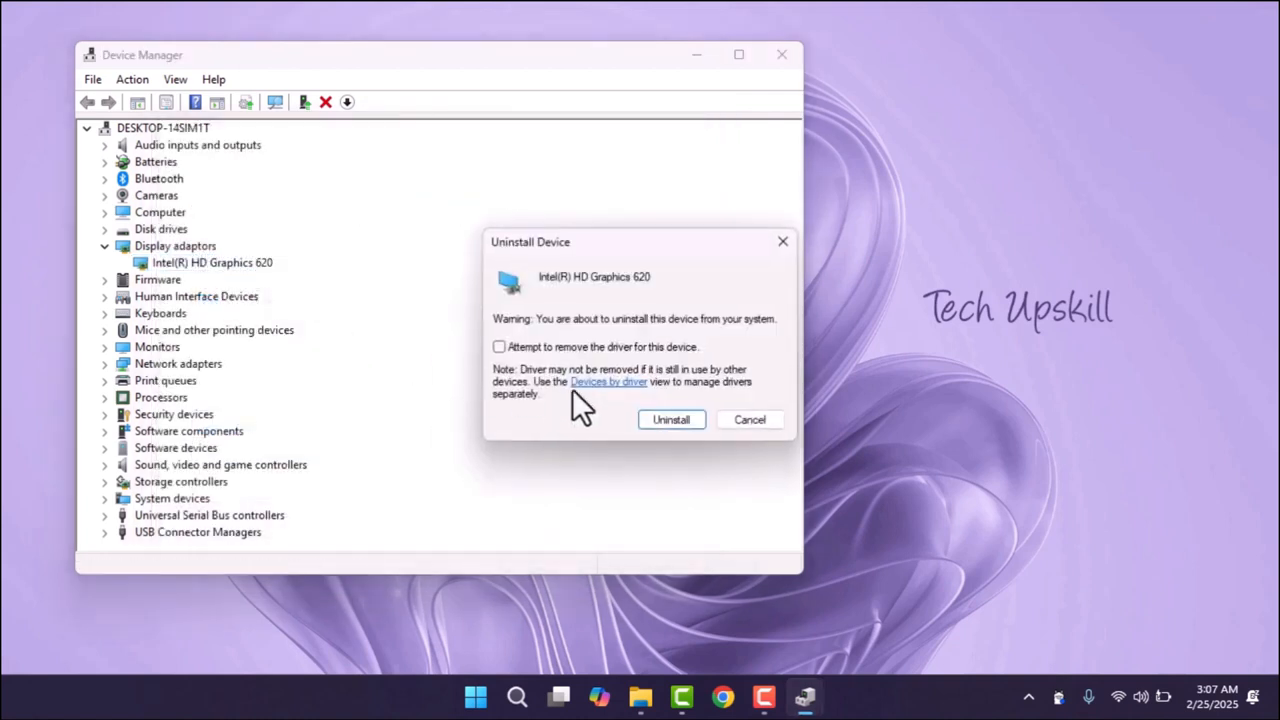
mouse_move(610, 345)
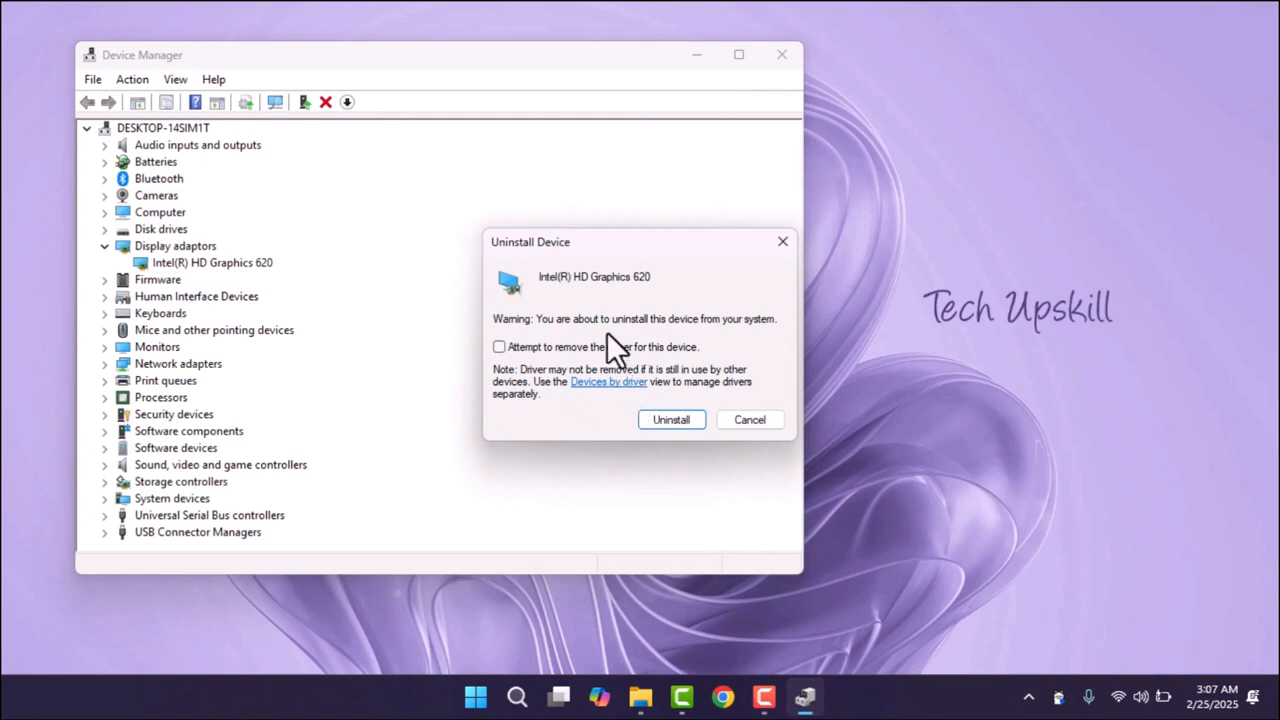
Step: Uninstall Intel(R) HD Graphics 620 with its driver, then pick an item from Start
left_click(499, 346)
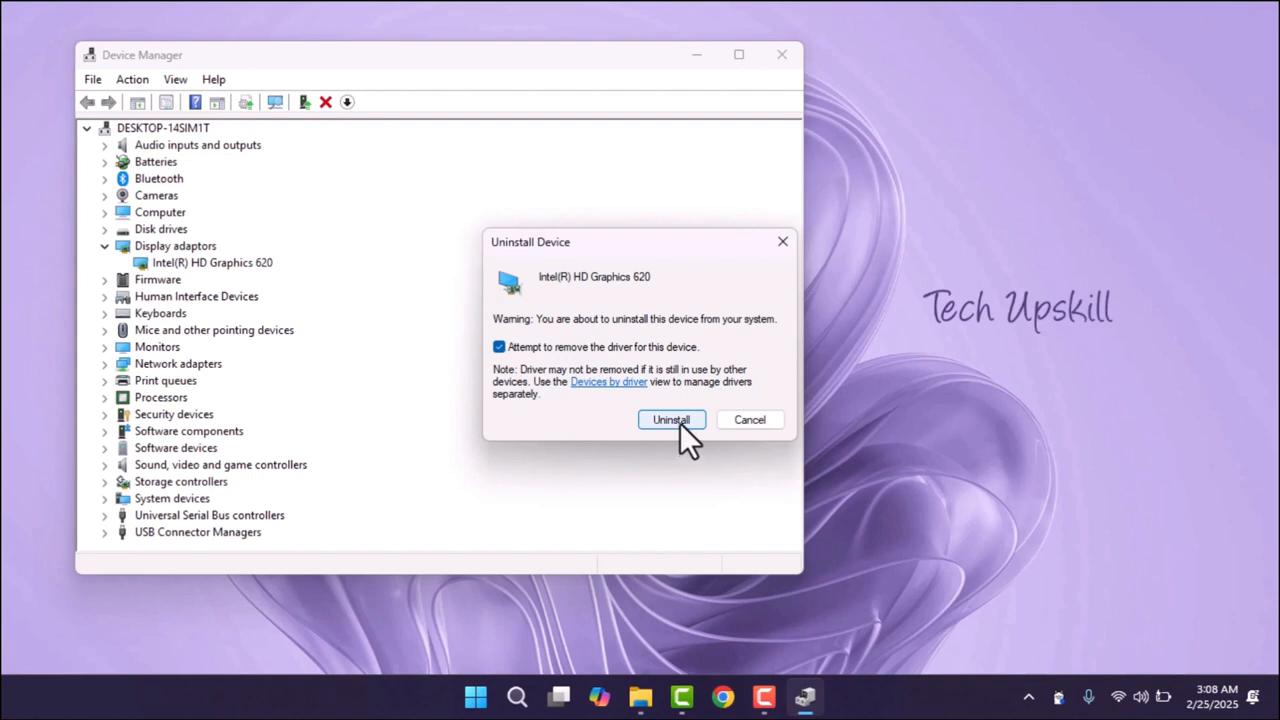
left_click(671, 419)
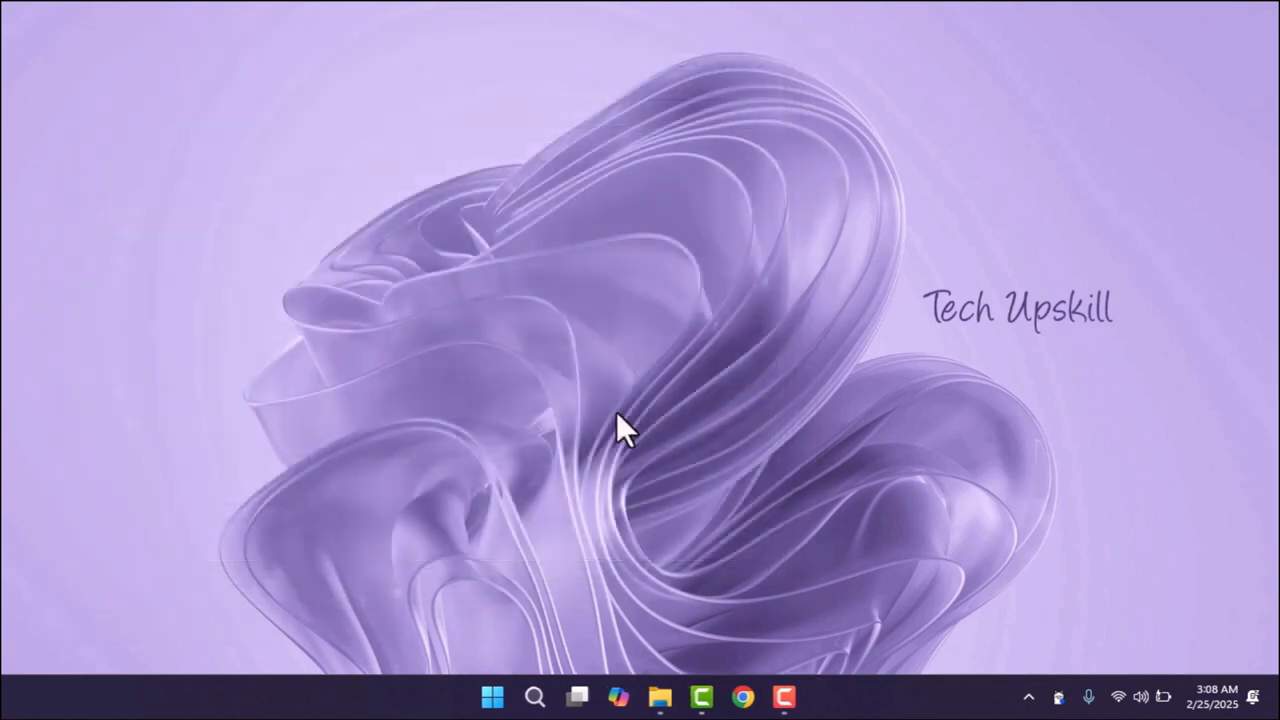
left_click(493, 697)
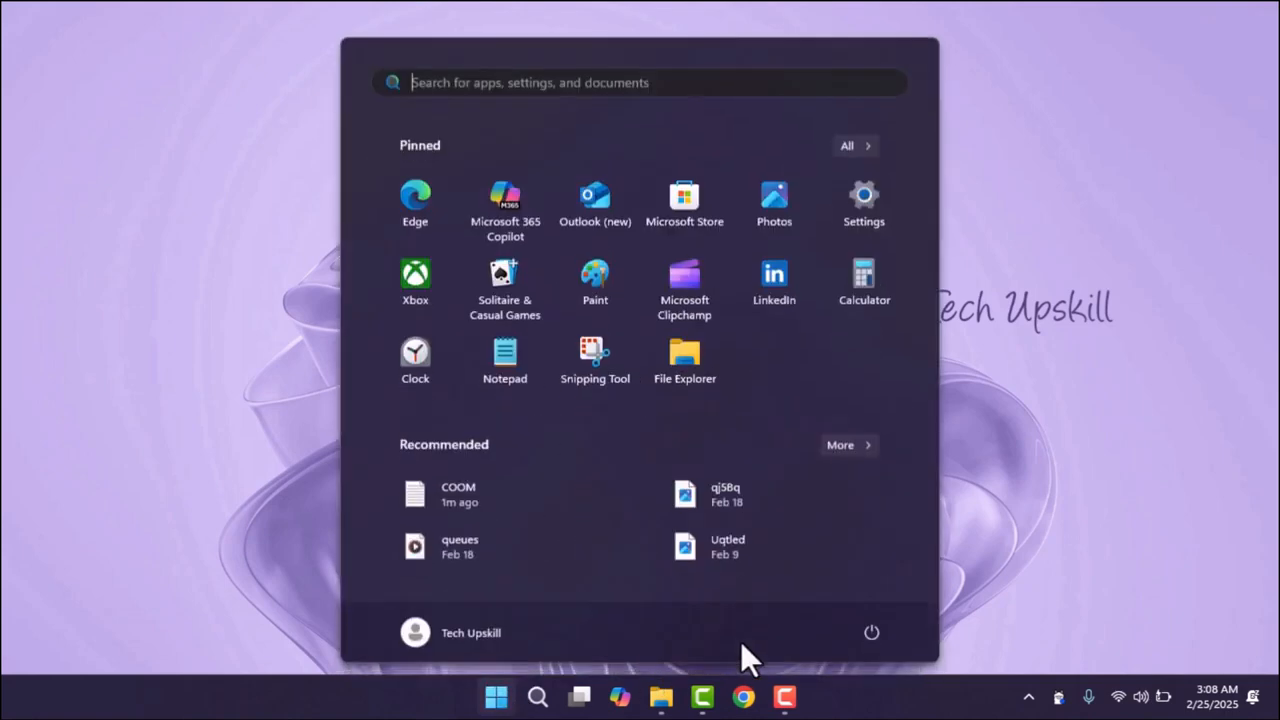
left_click(871, 632)
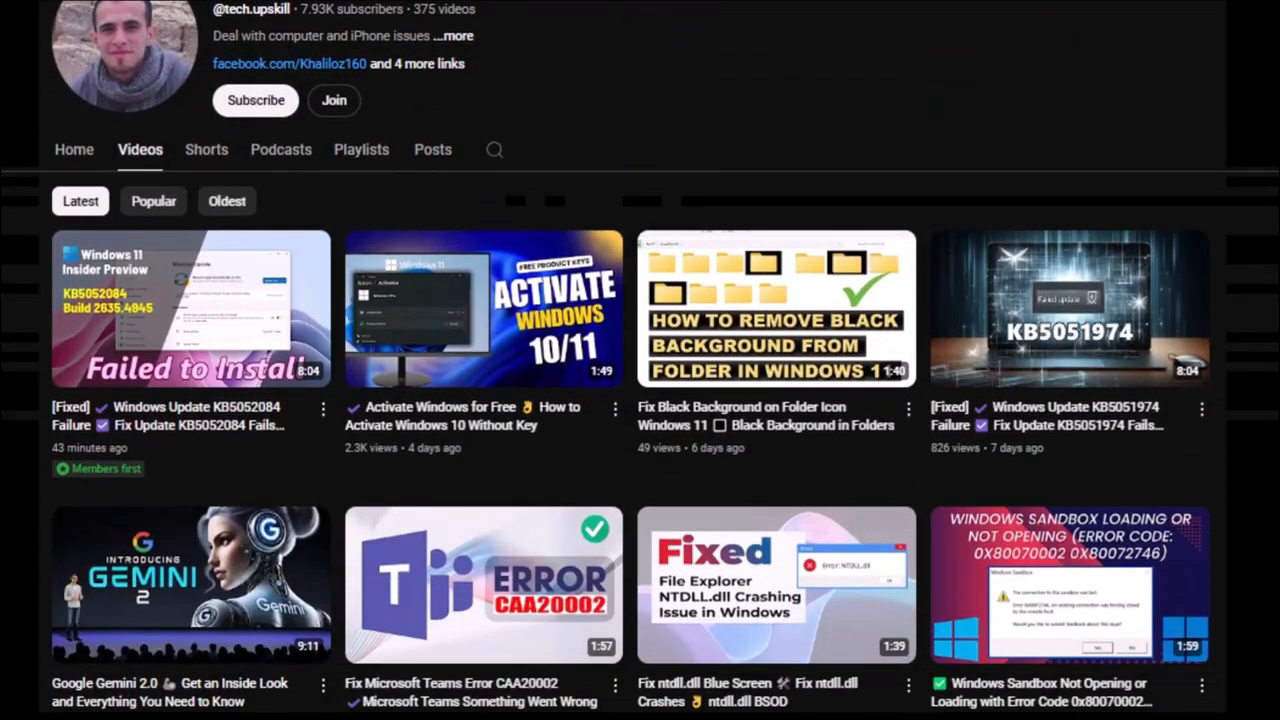
scroll("down", 3)
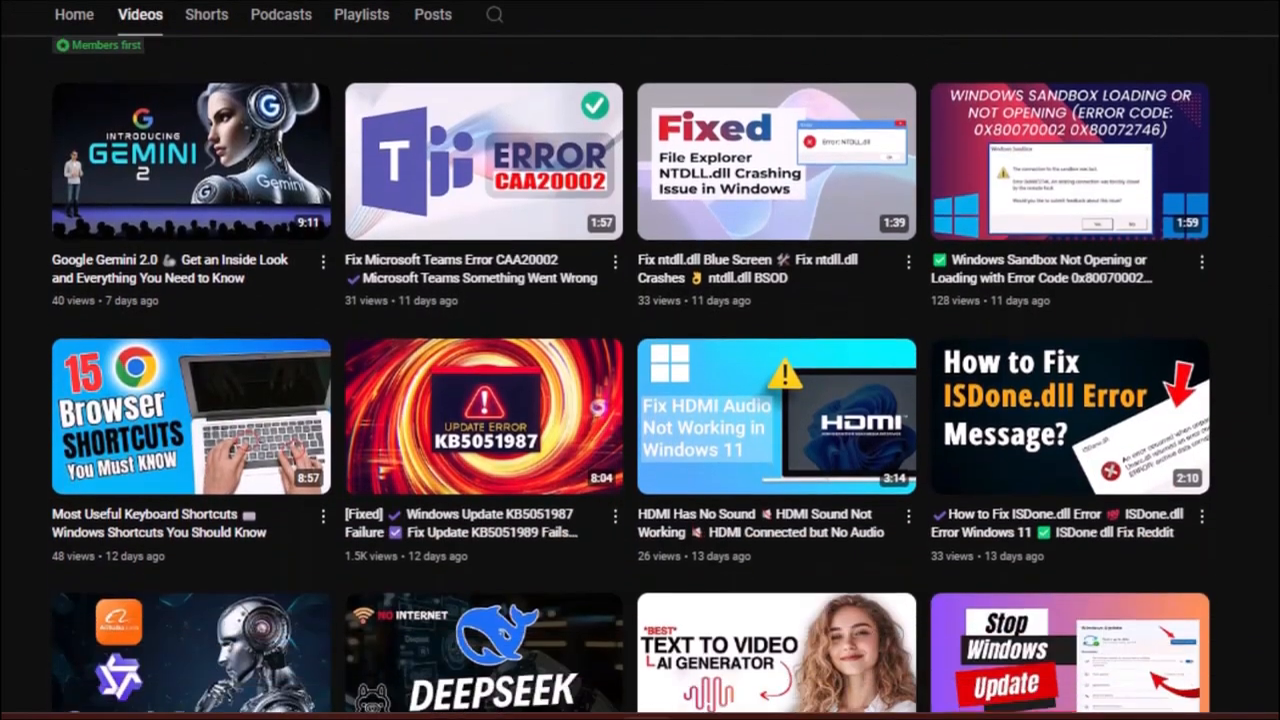
scroll("down", 3)
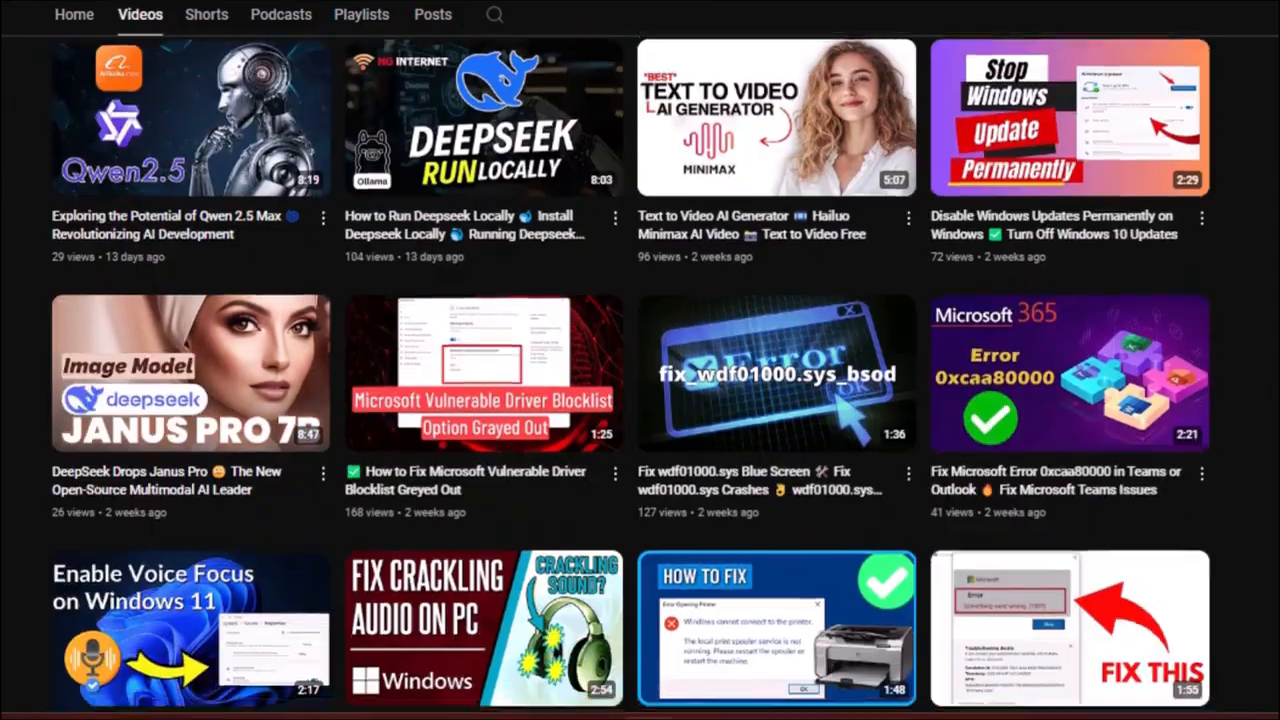
scroll("down", 3)
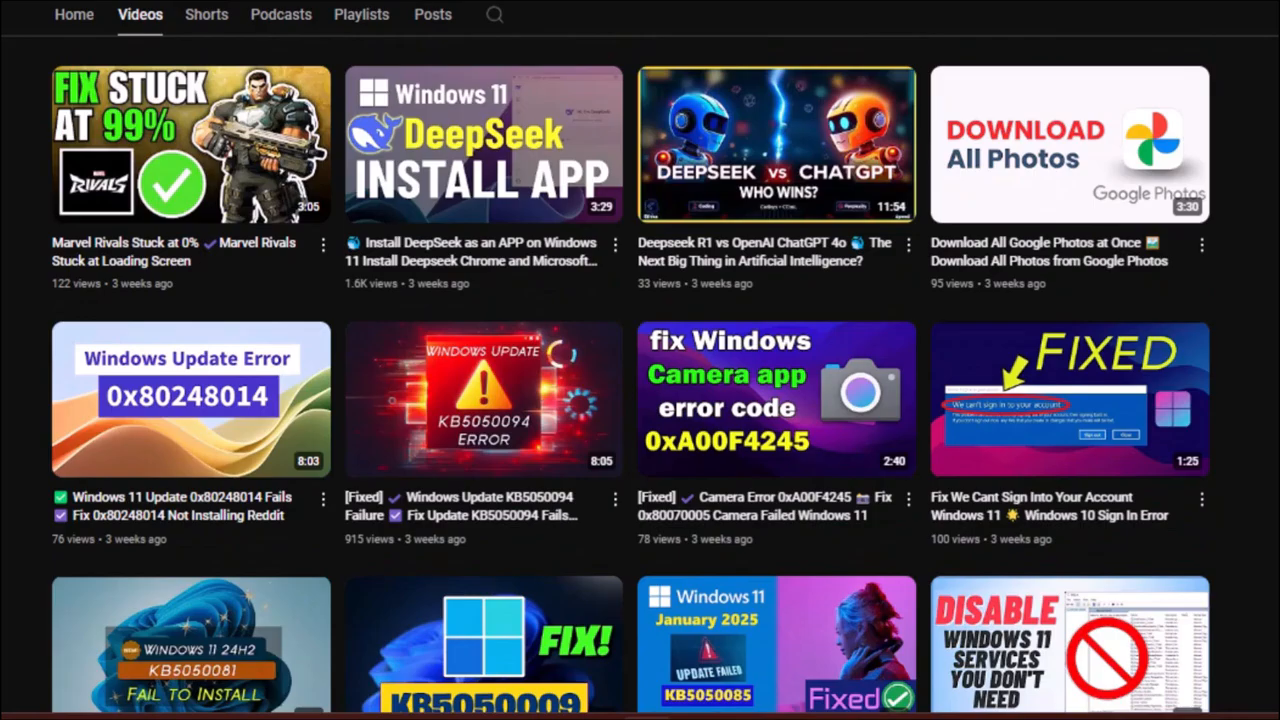
scroll("down", 3)
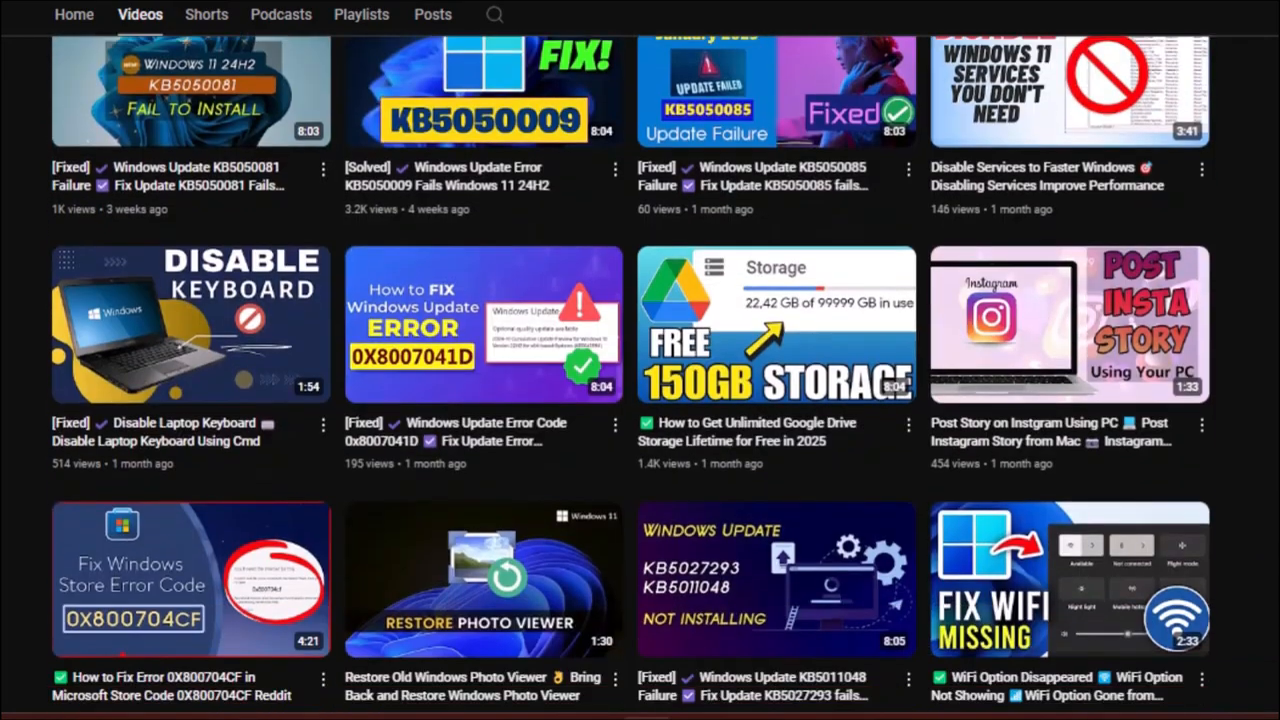
scroll("down", 3)
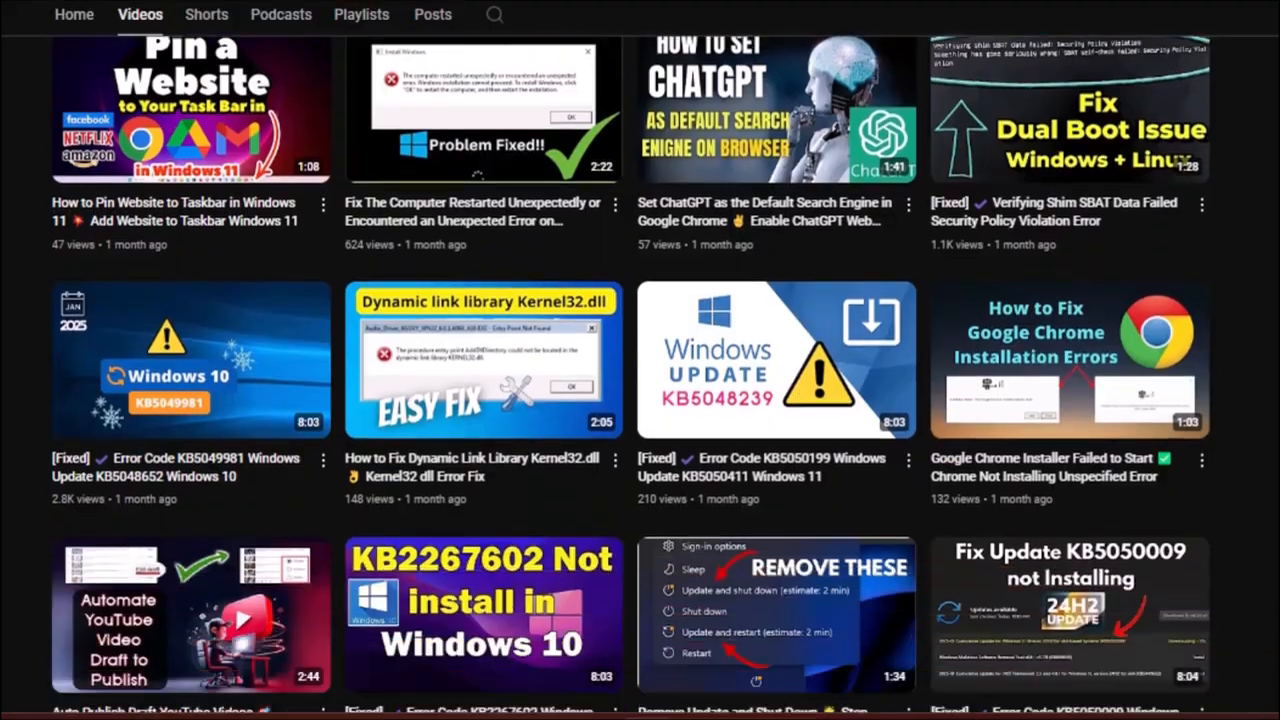
scroll("down", 3)
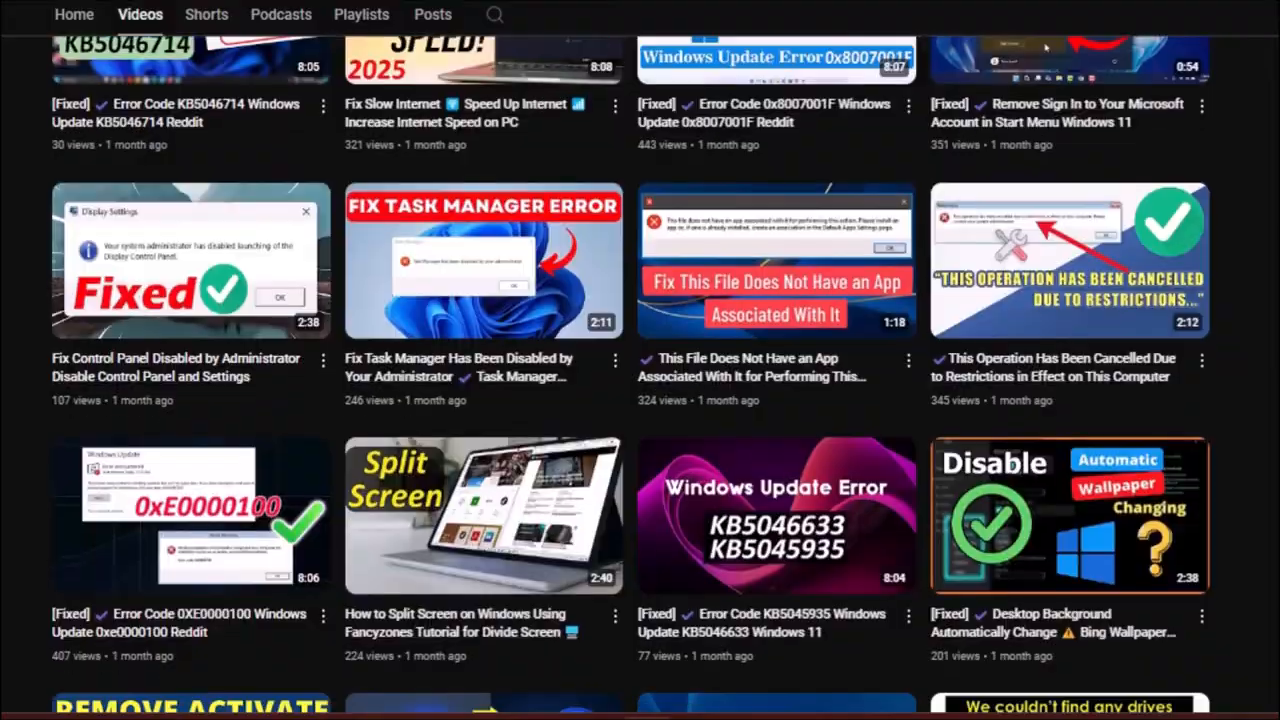
scroll("down", 3)
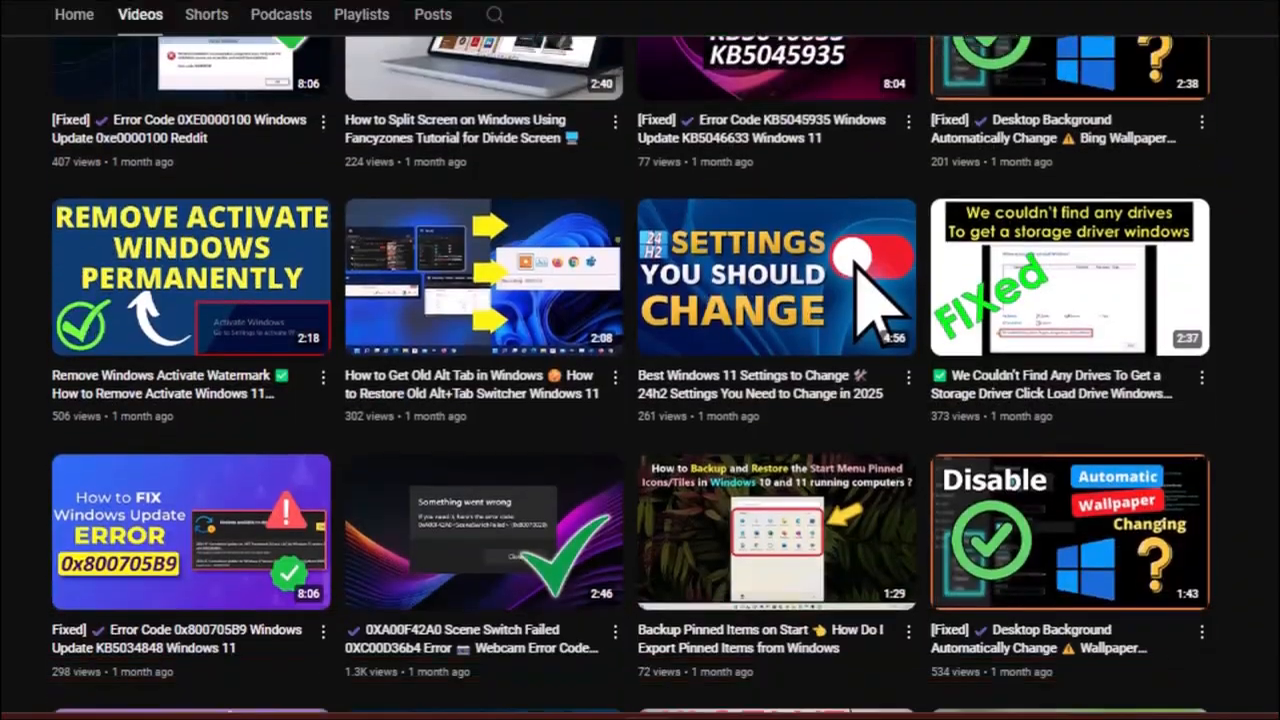